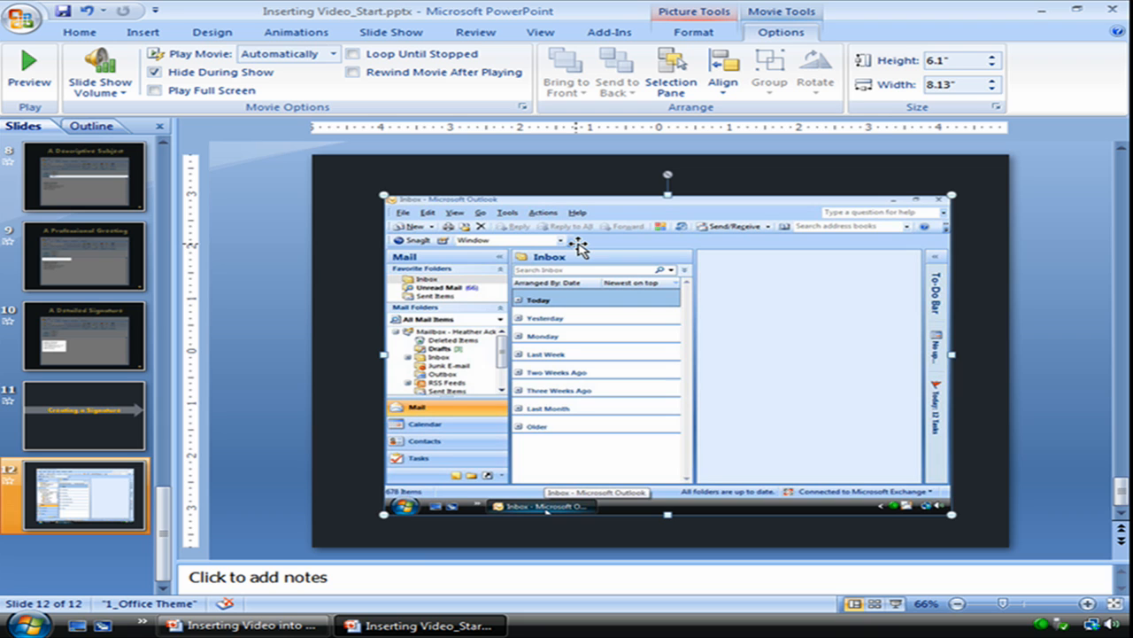
- Open the Custom Animation pane to review the video's Play and triggered Pause effects
left_click(296, 31)
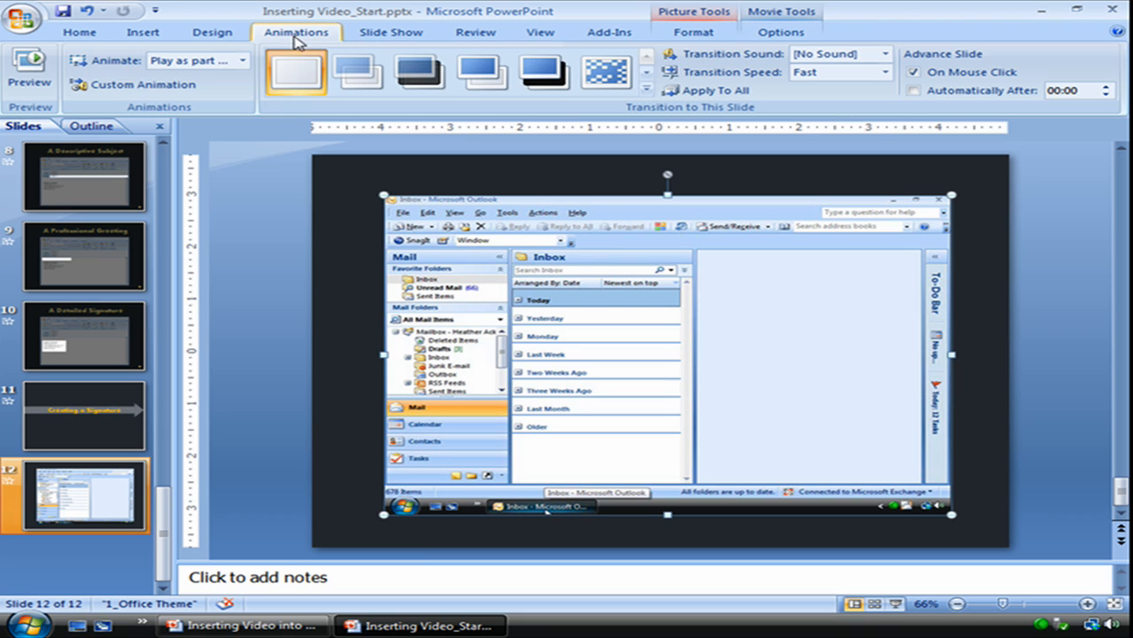
left_click(133, 84)
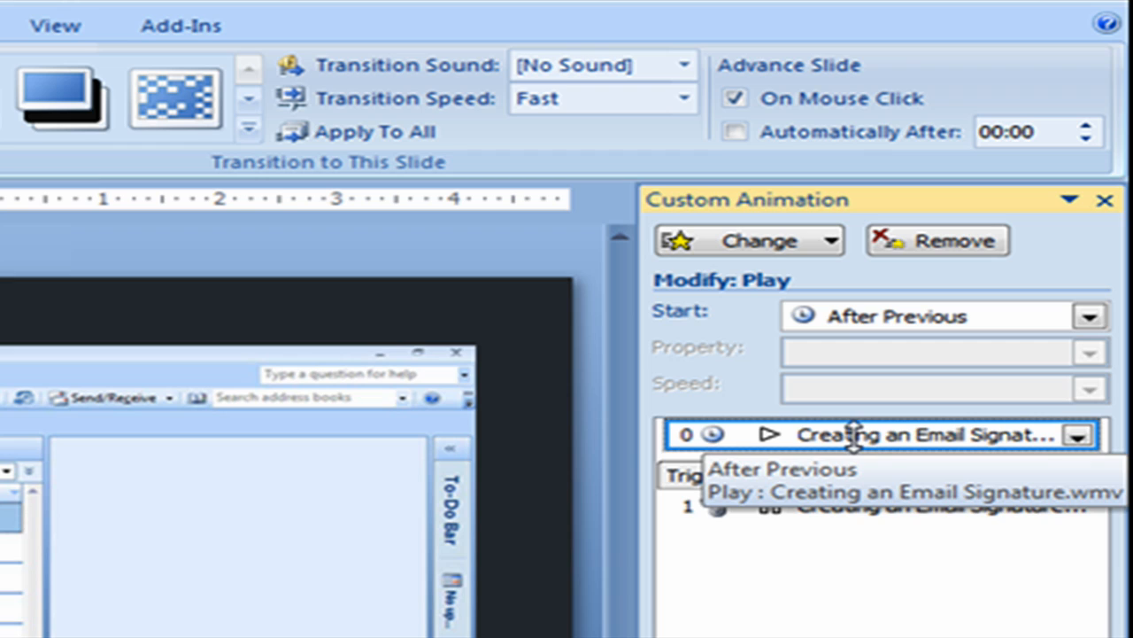
mouse_move(795, 434)
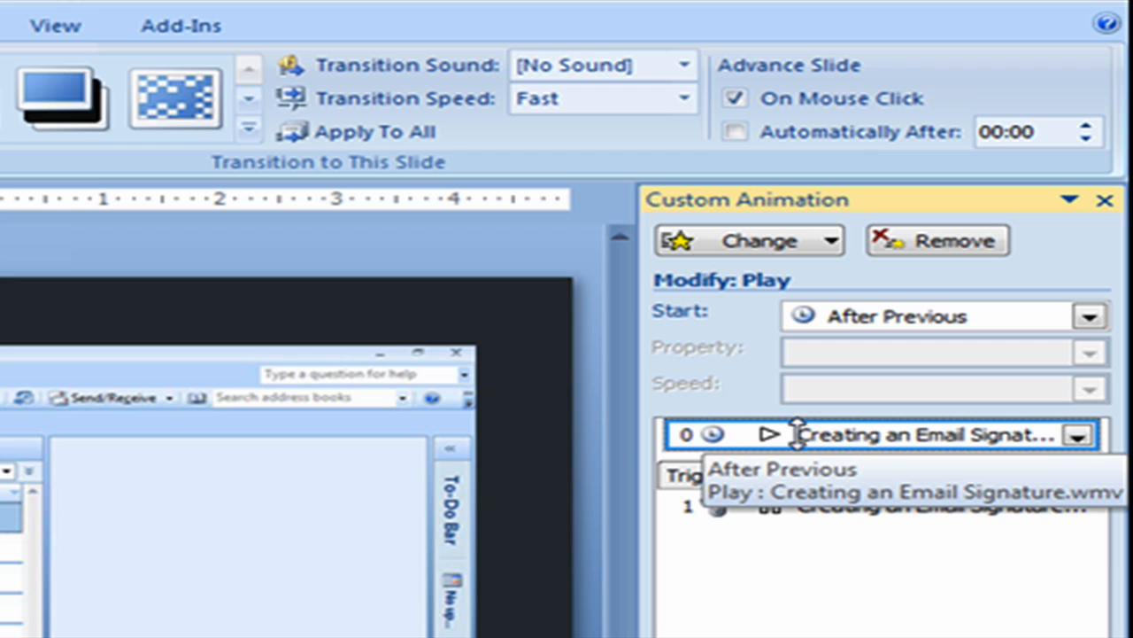
mouse_move(850, 396)
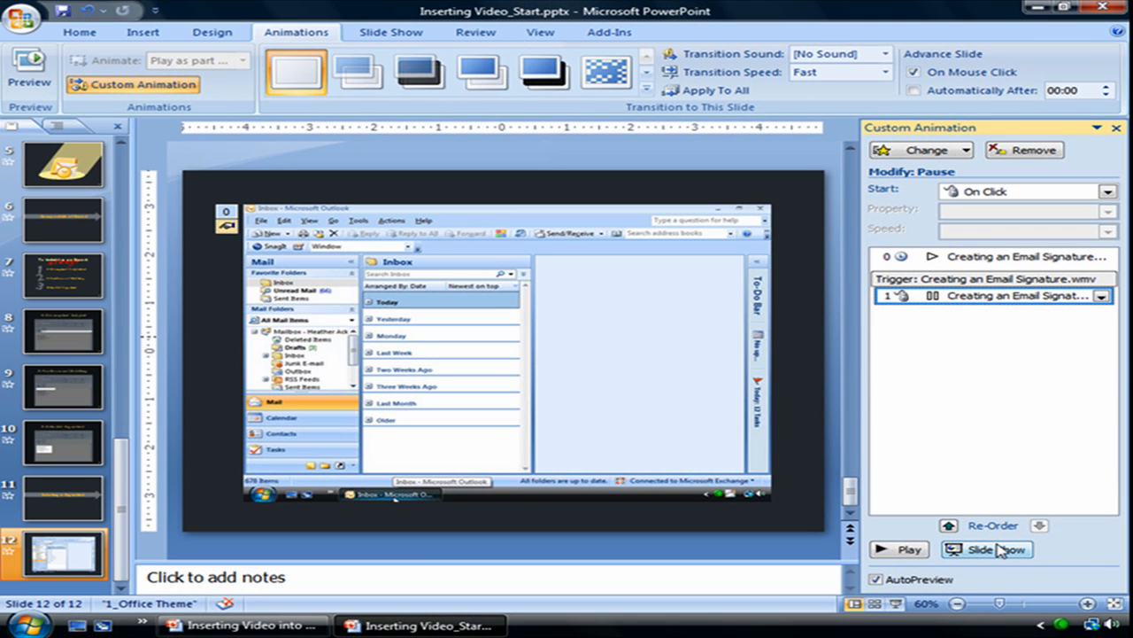
- Run slide 12 as a slide show to watch the email-signature video play
left_click(986, 549)
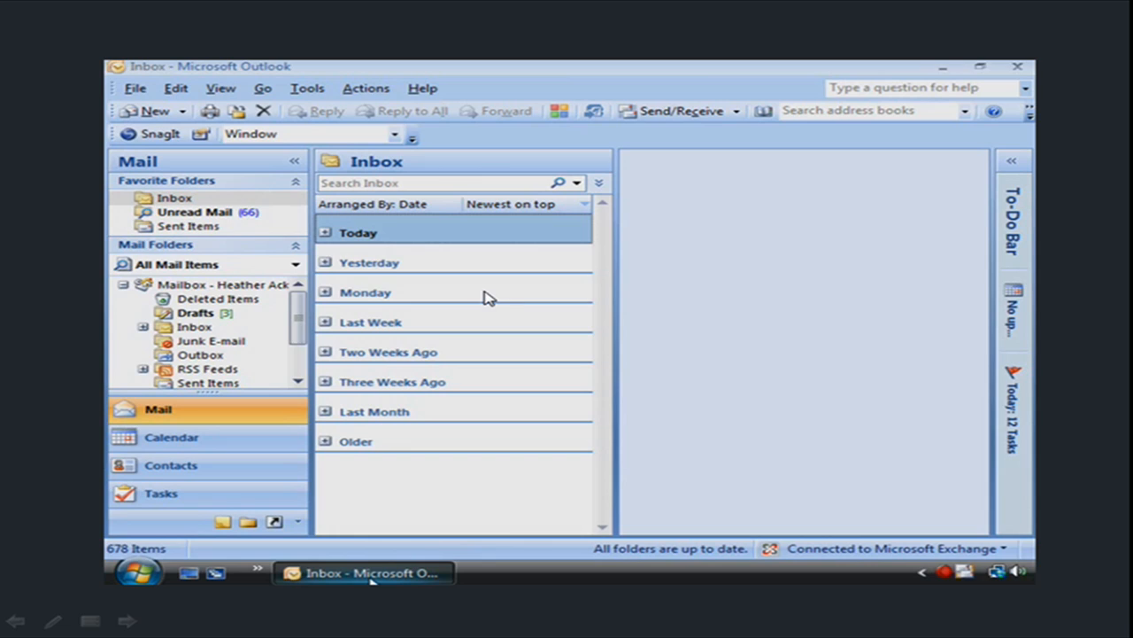
mouse_move(540, 321)
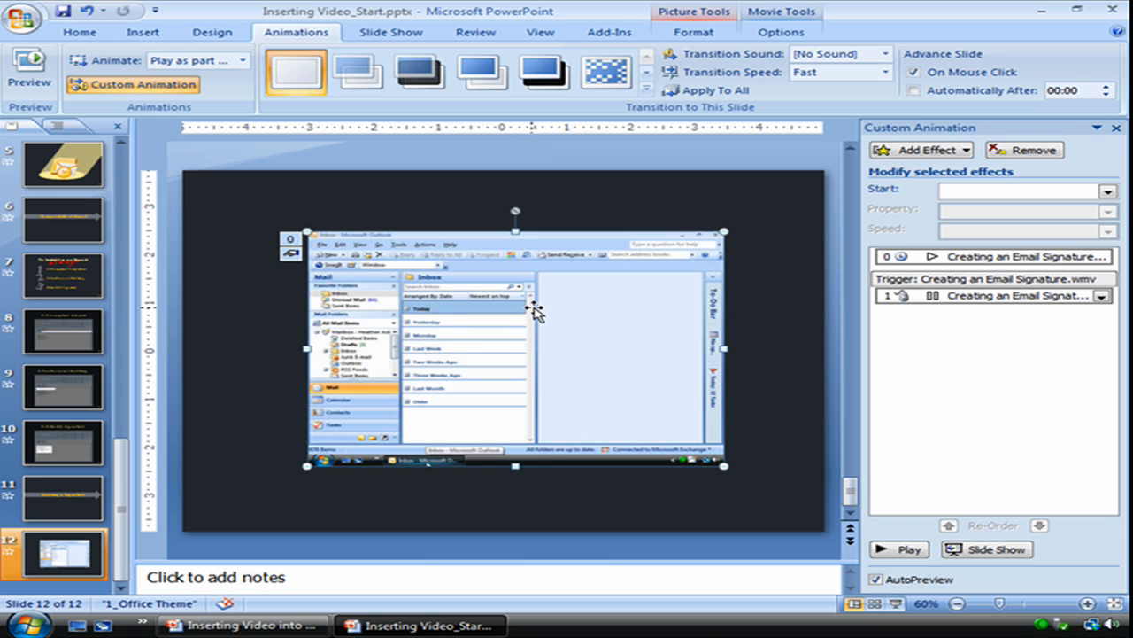
- Draw a slide-sized rounded rectangle with dark gray fill and a faint outline
left_click(142, 32)
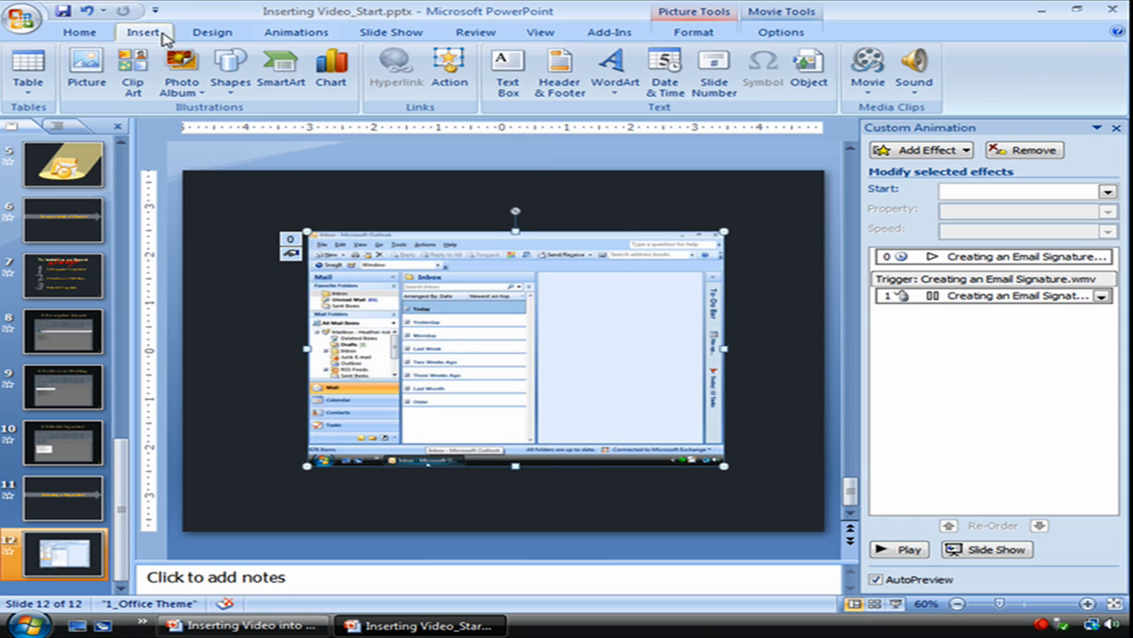
left_click(230, 71)
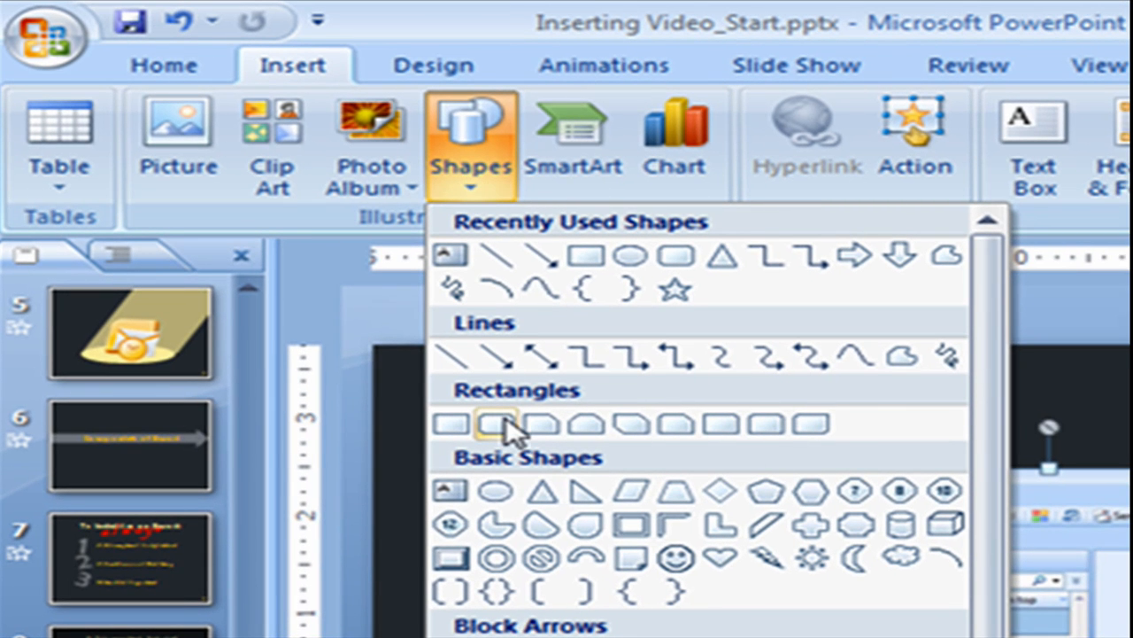
mouse_move(501, 424)
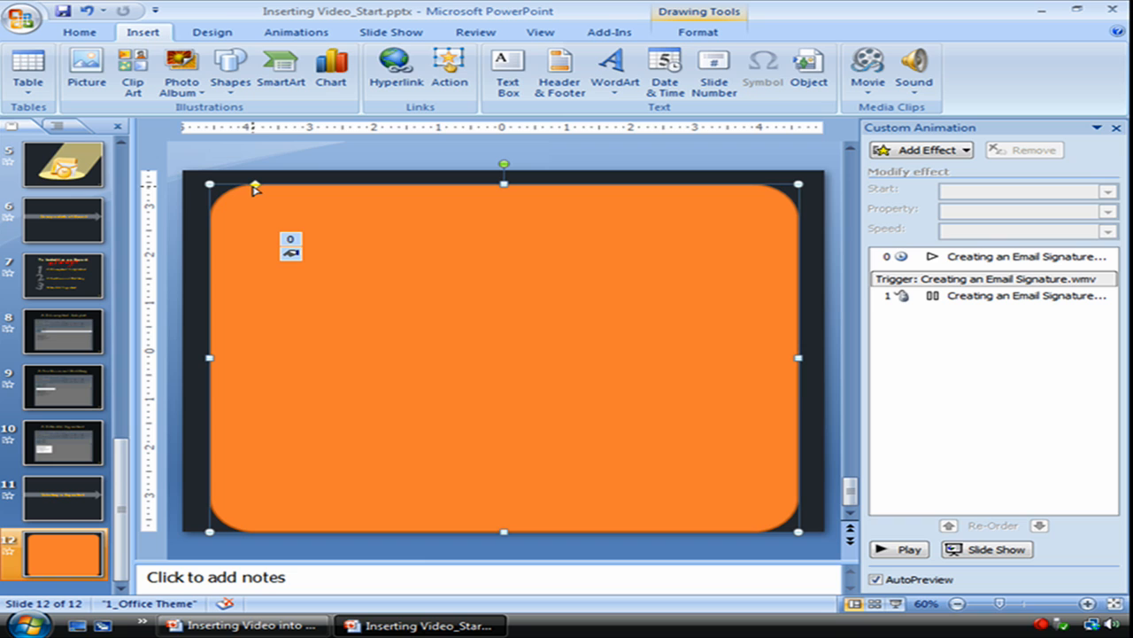
mouse_move(698, 33)
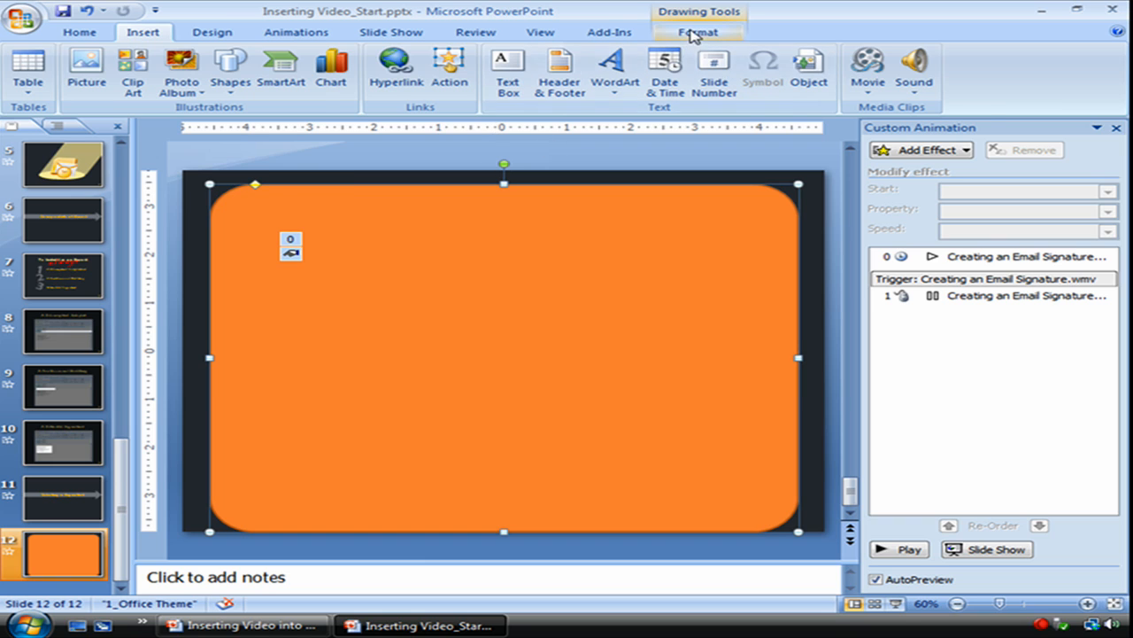
left_click(465, 54)
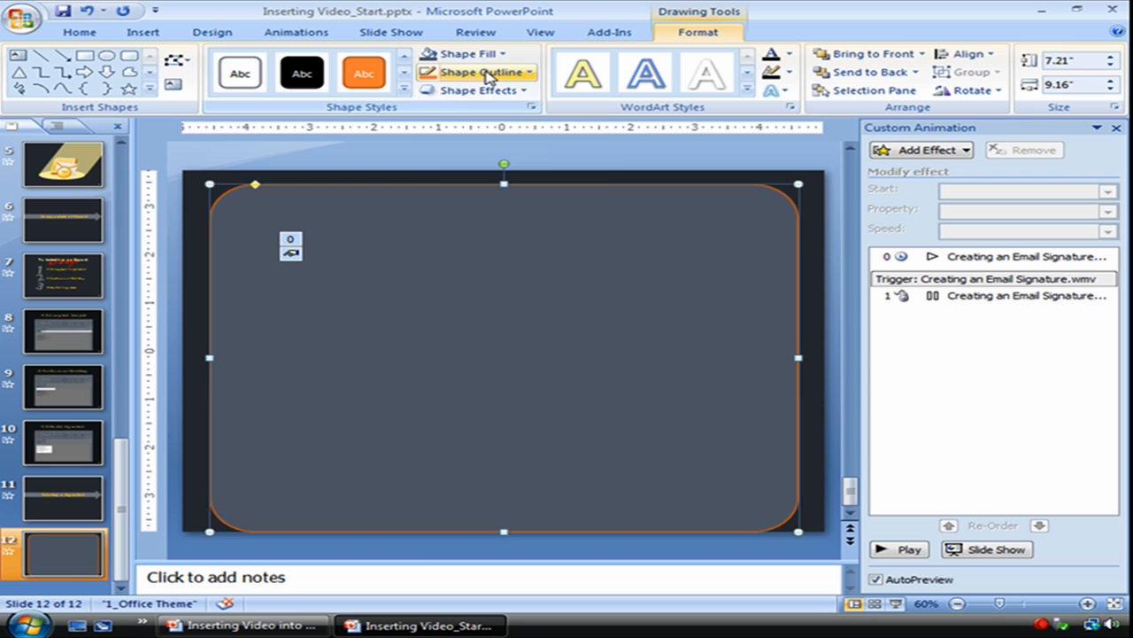
left_click(481, 72)
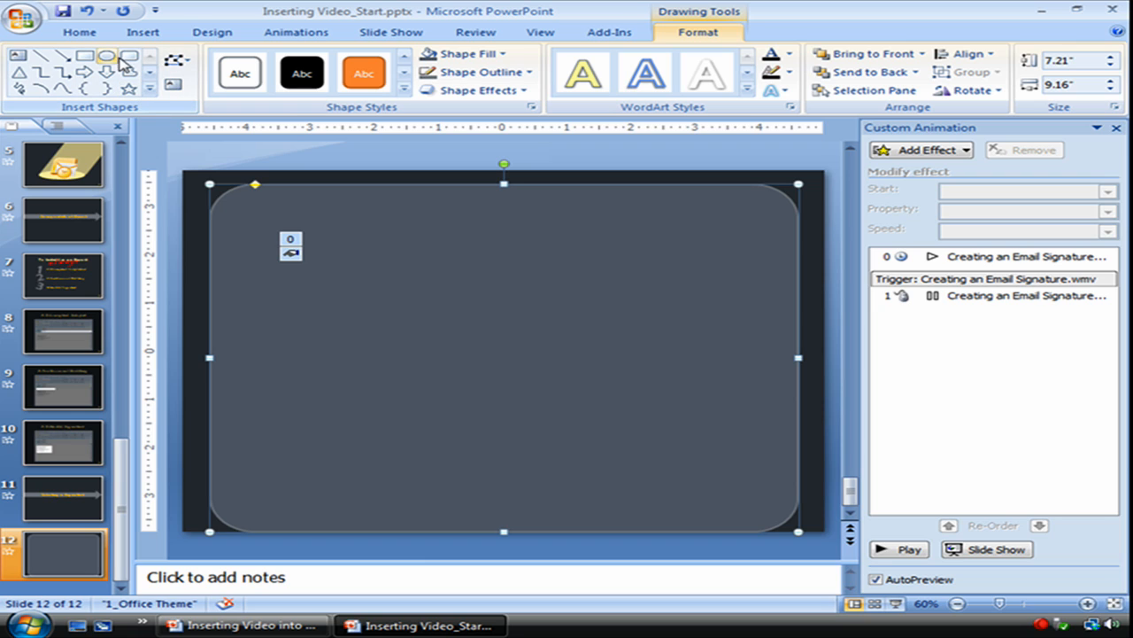
- Draw a smaller rounded rectangle inside the frame, filled black with Colored Fill - Dark 1
left_click(127, 56)
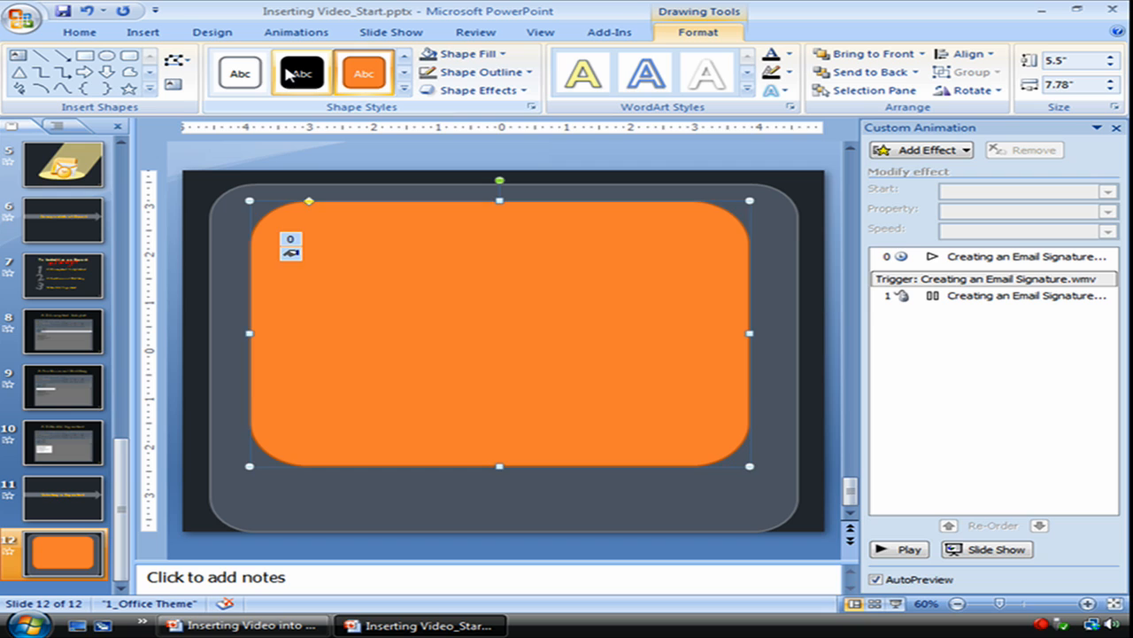
left_click(300, 73)
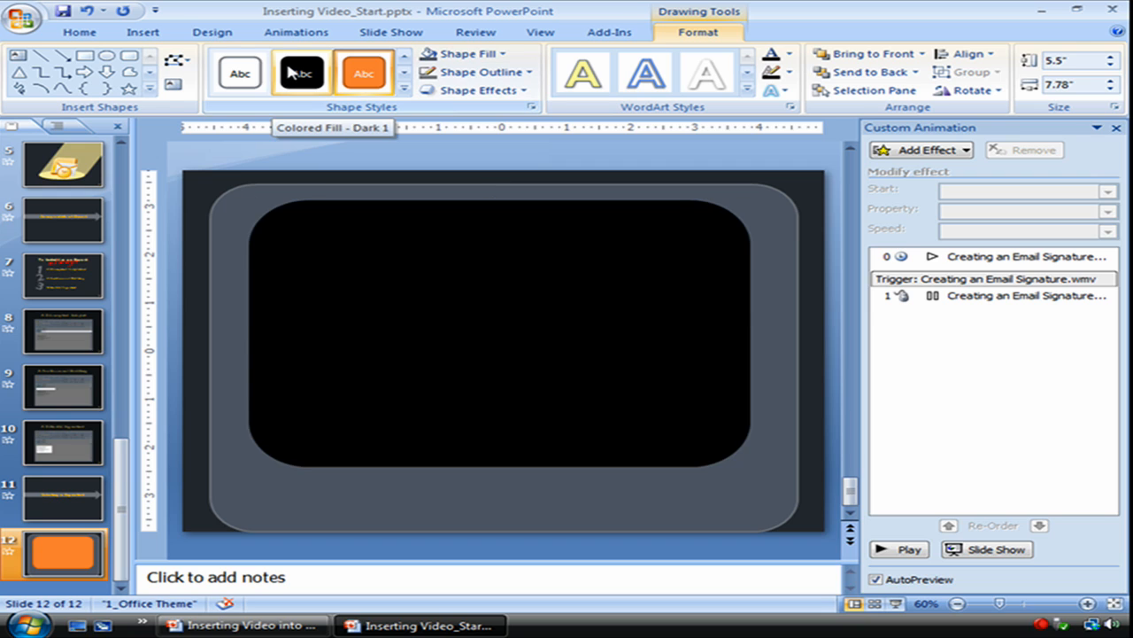
left_click(301, 72)
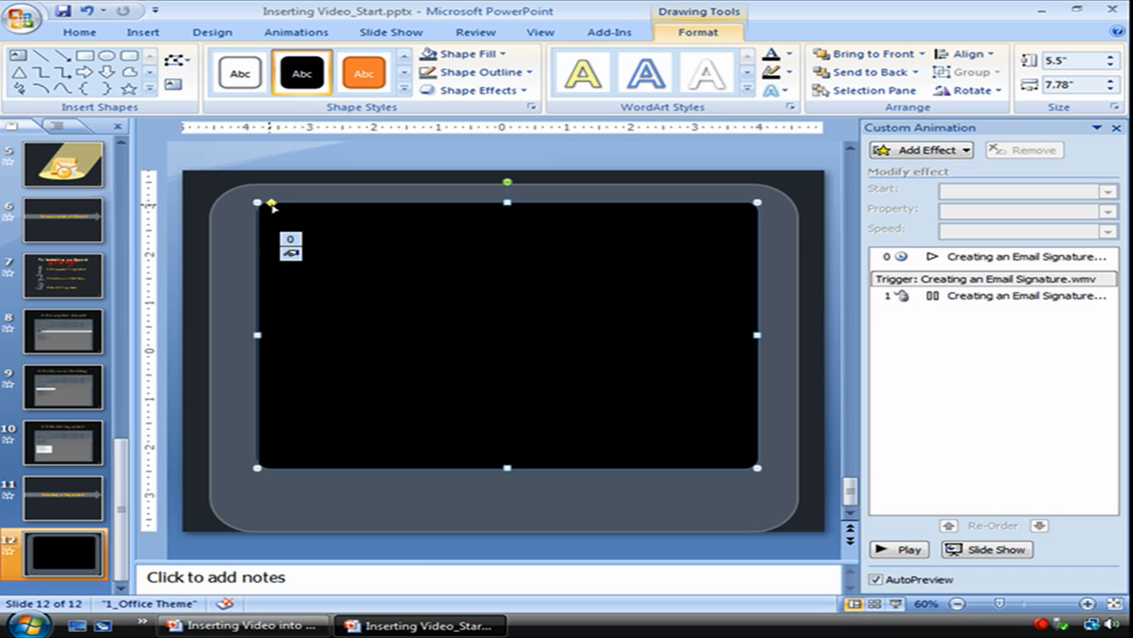
mouse_move(405, 310)
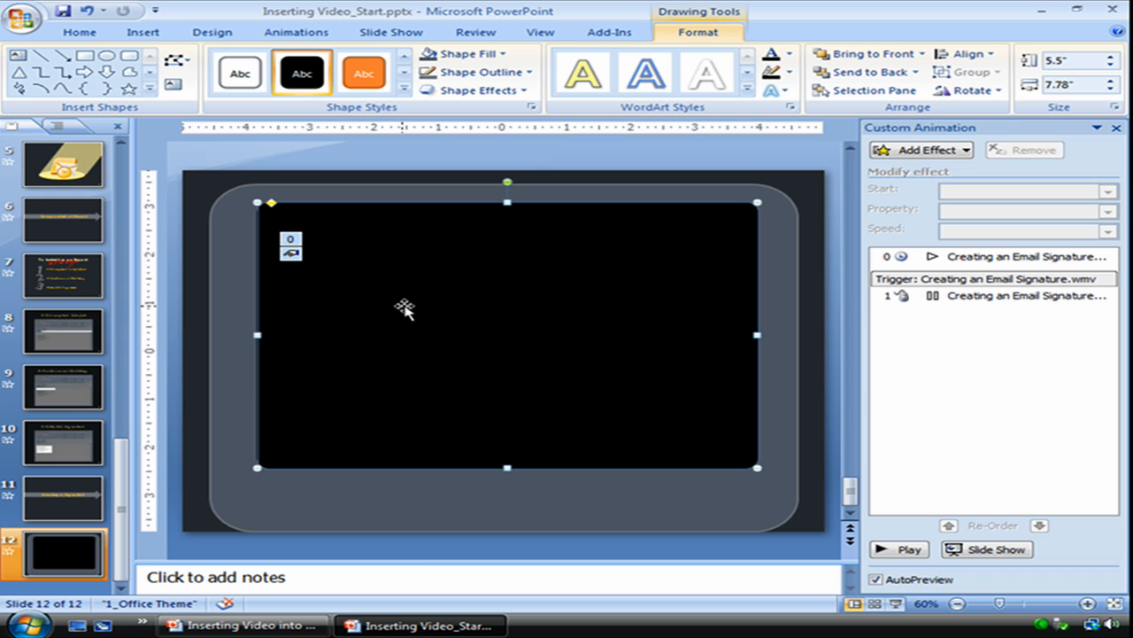
mouse_move(452, 350)
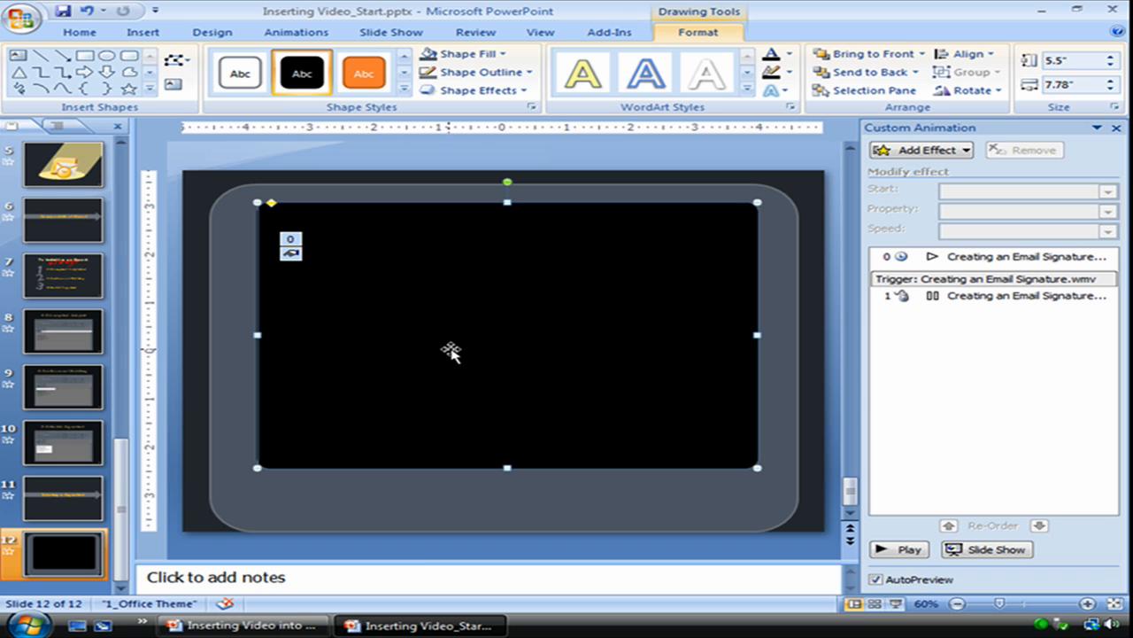
mouse_move(255, 241)
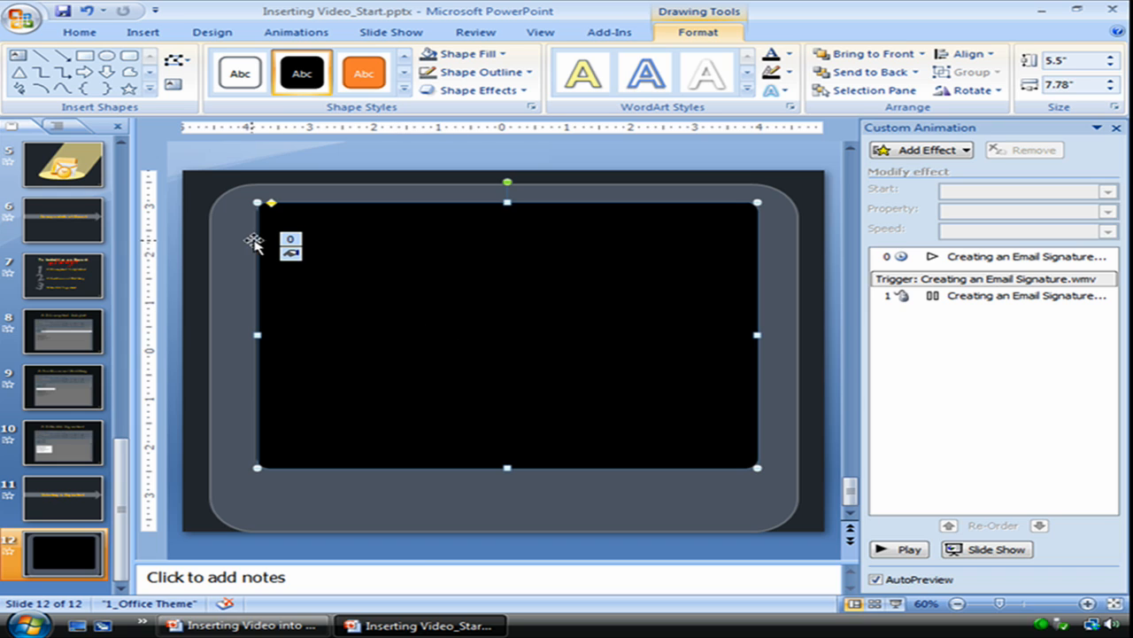
mouse_move(219, 393)
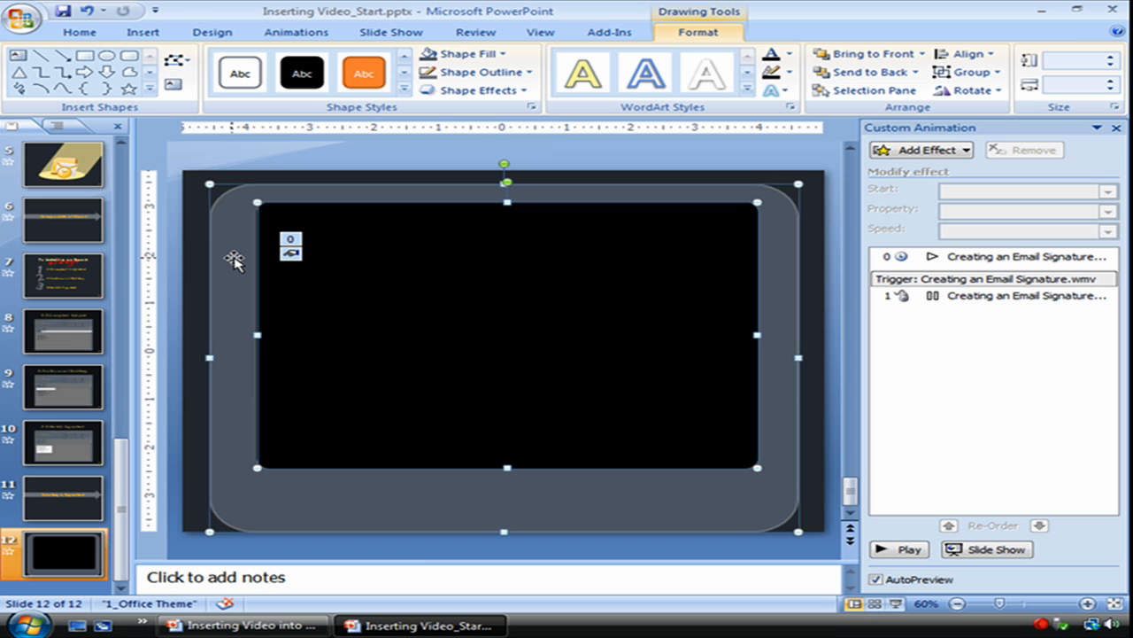
- Arrange the TV shapes and select the embedded video on the black screen
right_click(239, 261)
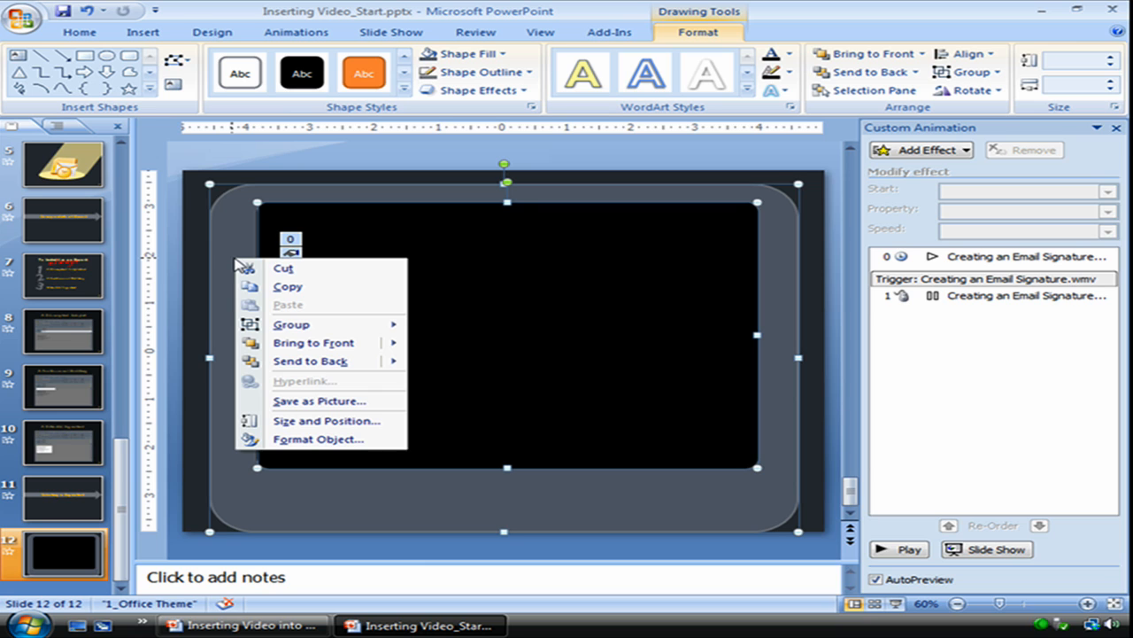
mouse_move(739, 173)
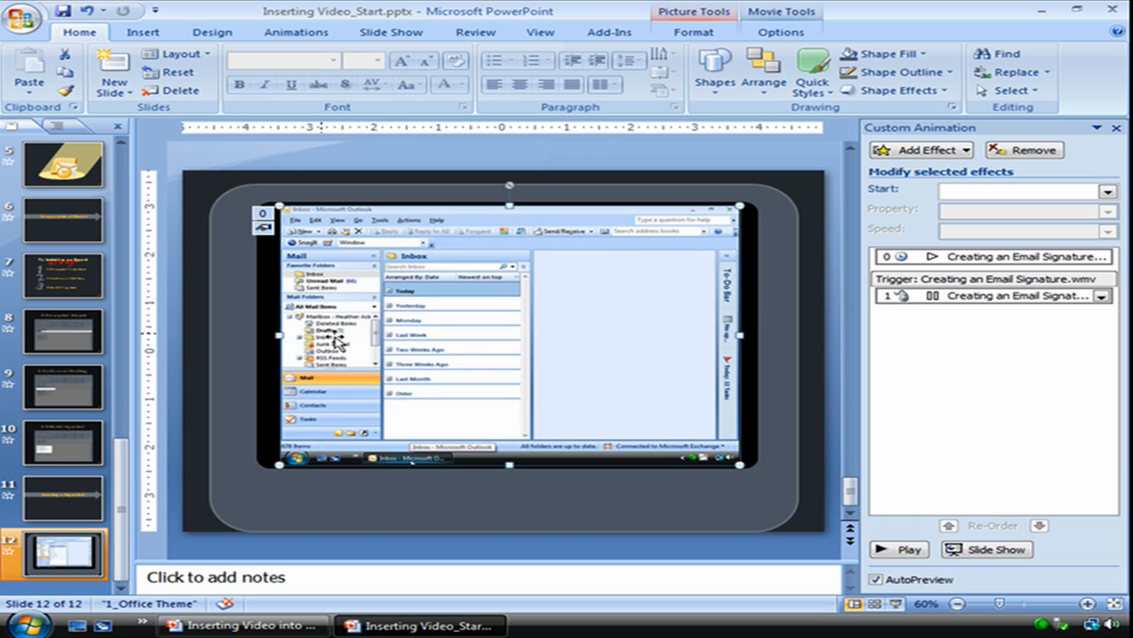
left_click(509, 332)
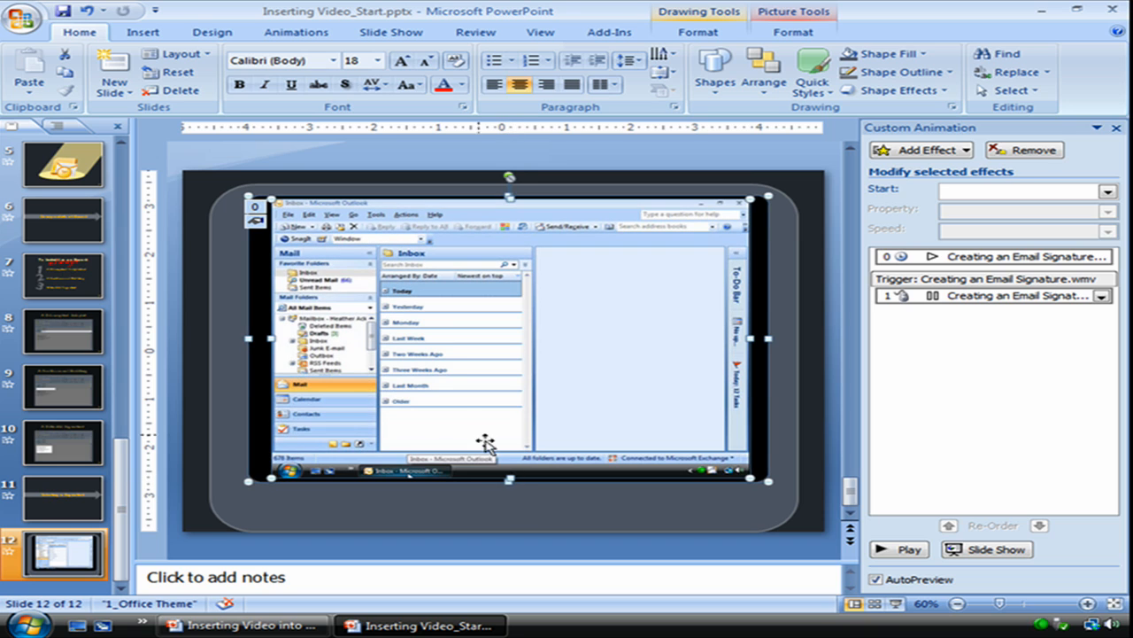
left_click(669, 434)
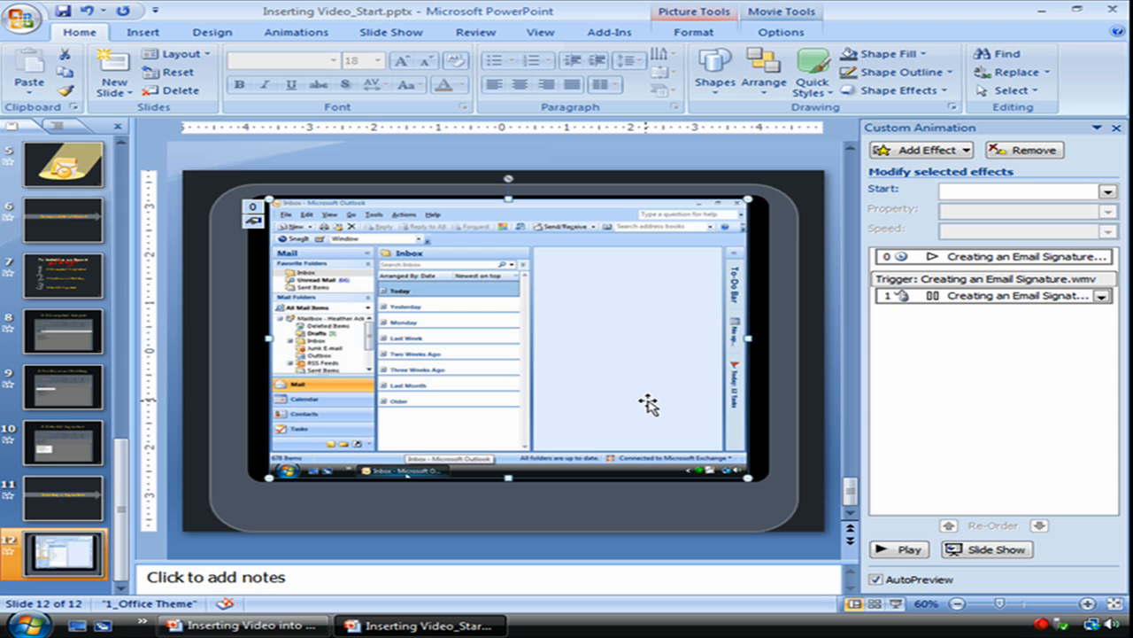
left_click(142, 32)
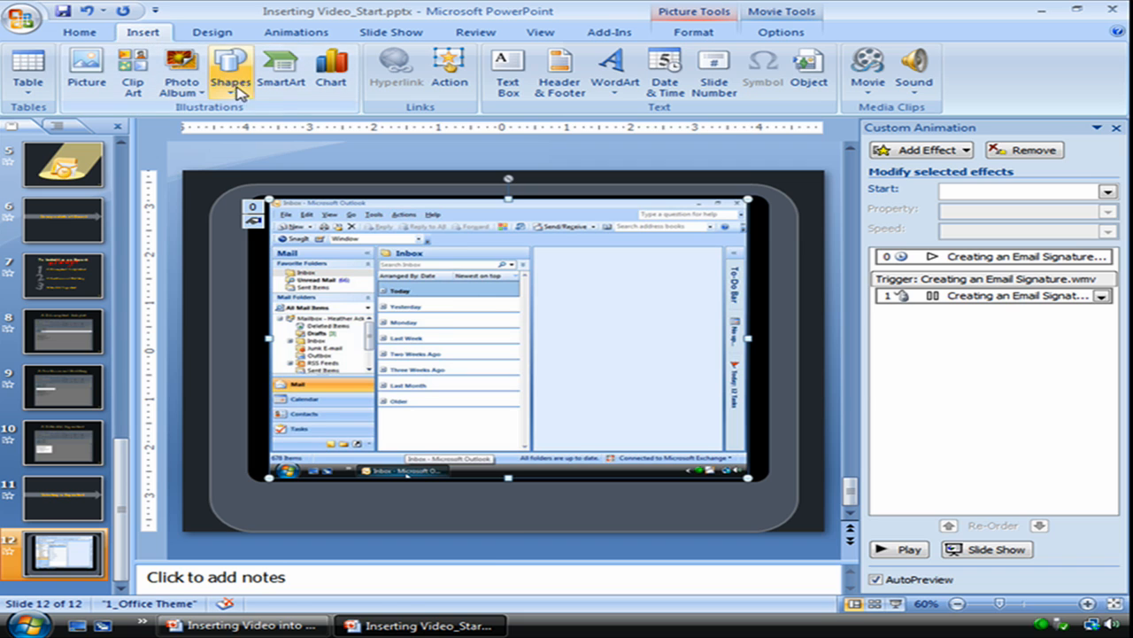
- Draw a small circle under the video and apply a gray shape style
left_click(231, 70)
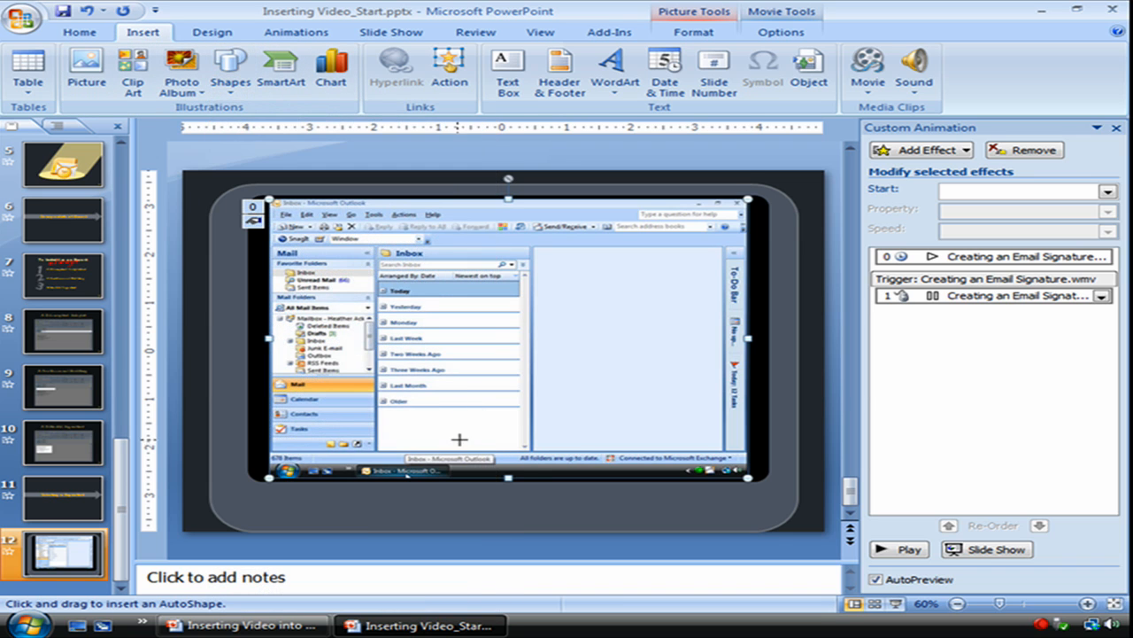
mouse_move(489, 487)
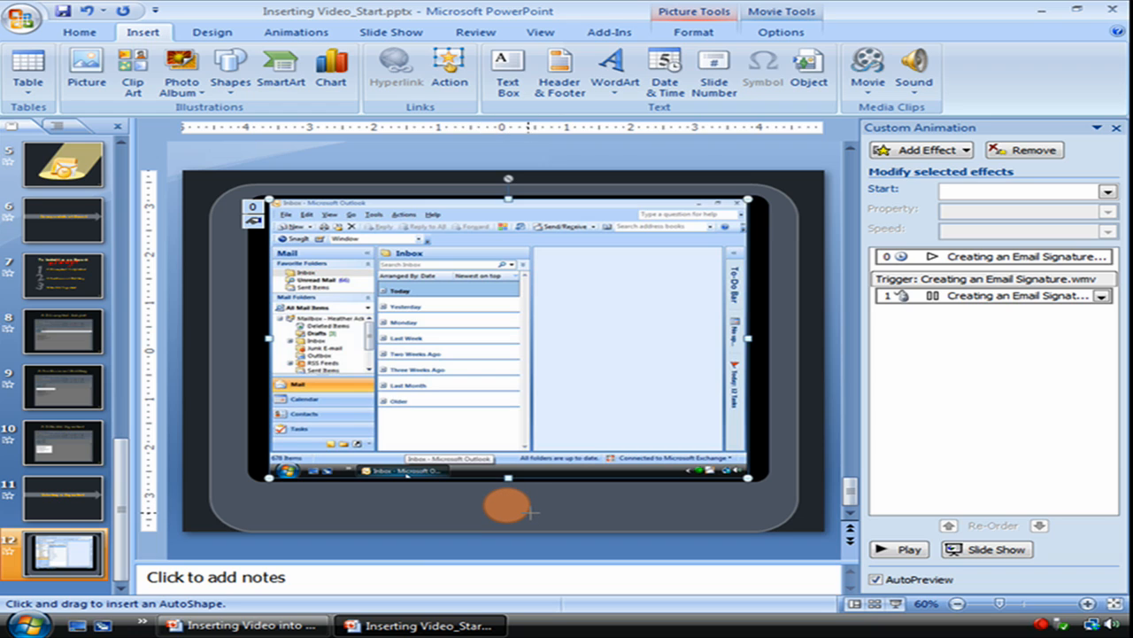
left_click(507, 509)
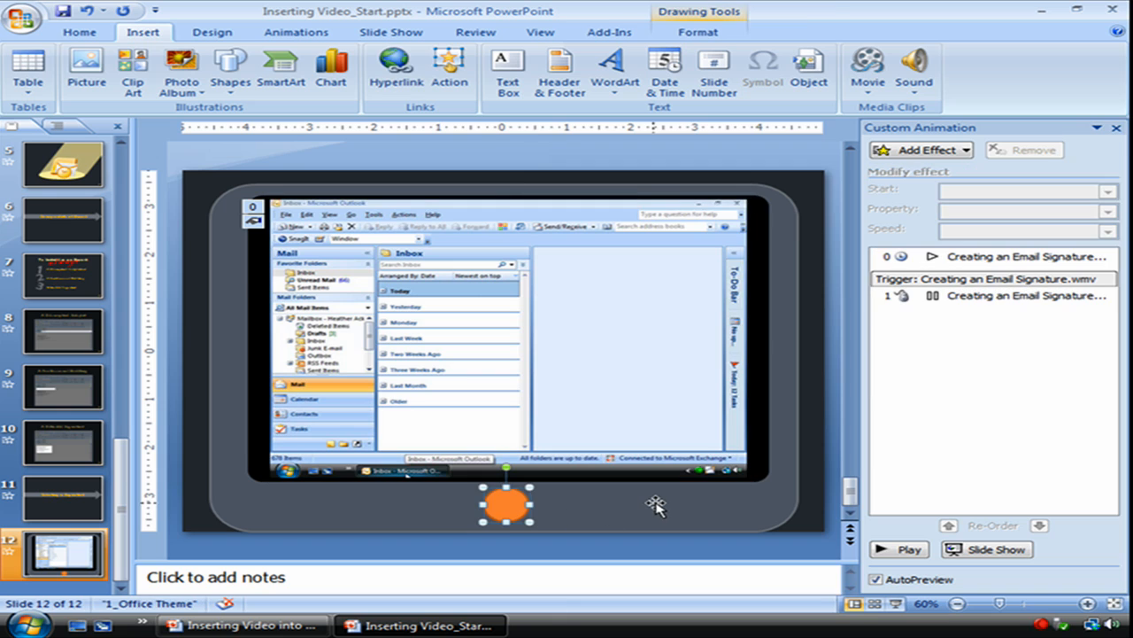
mouse_move(647, 517)
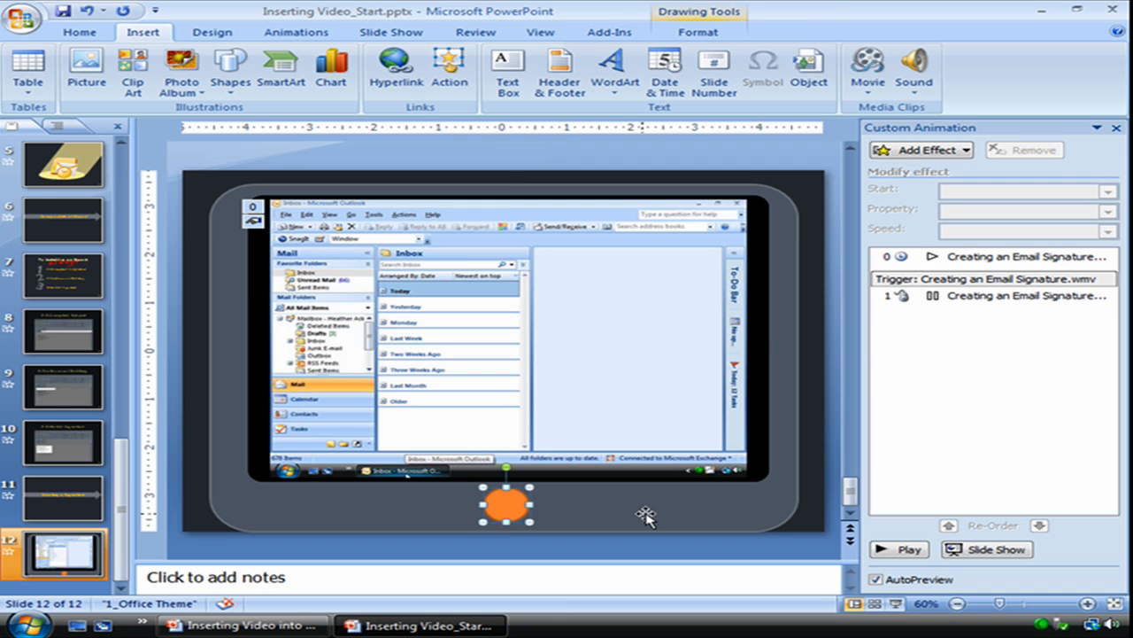
left_click(698, 32)
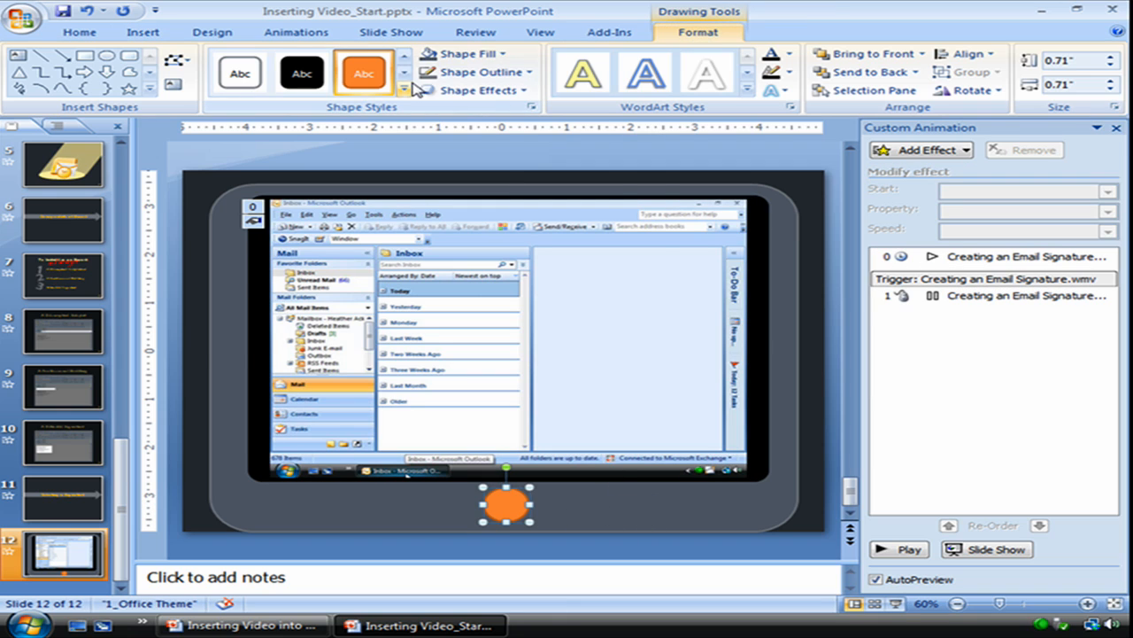
left_click(409, 89)
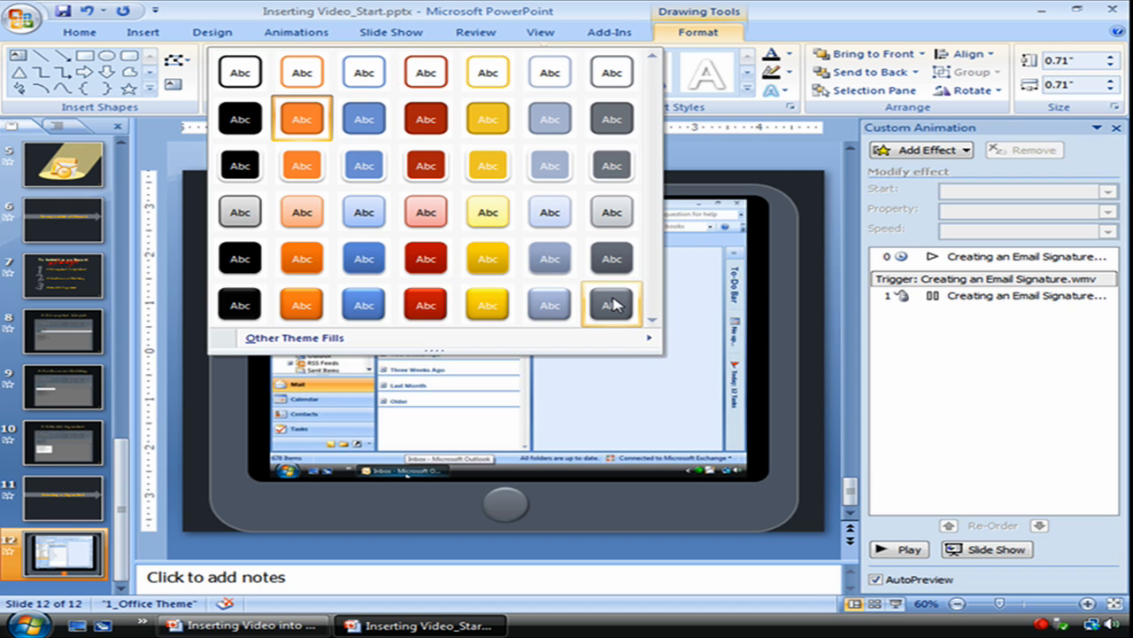
left_click(611, 305)
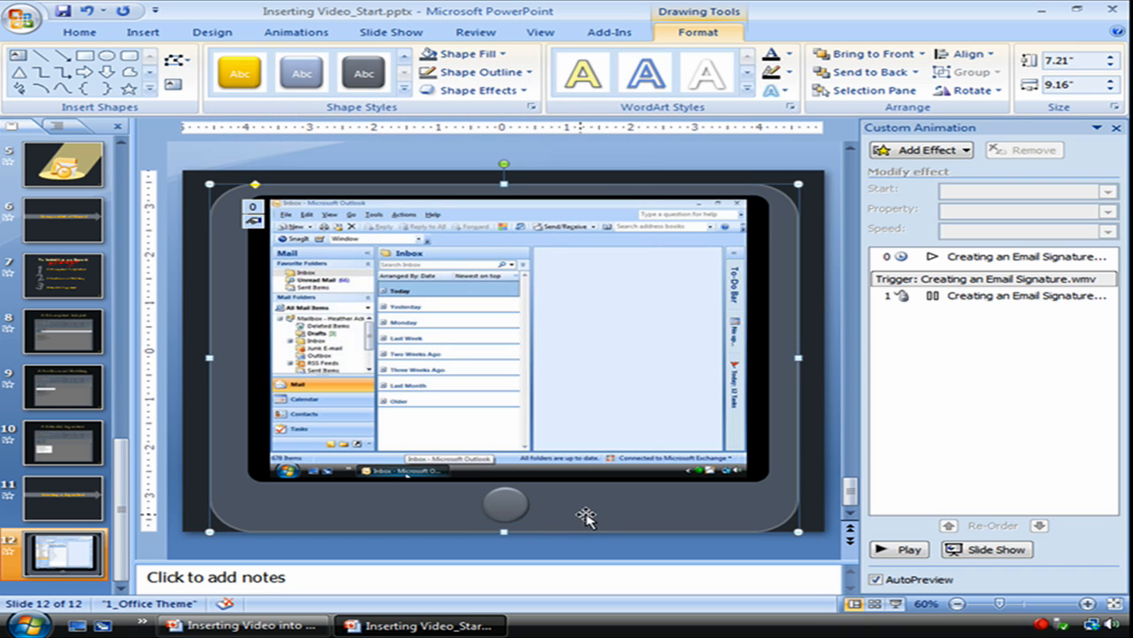
mouse_move(523, 514)
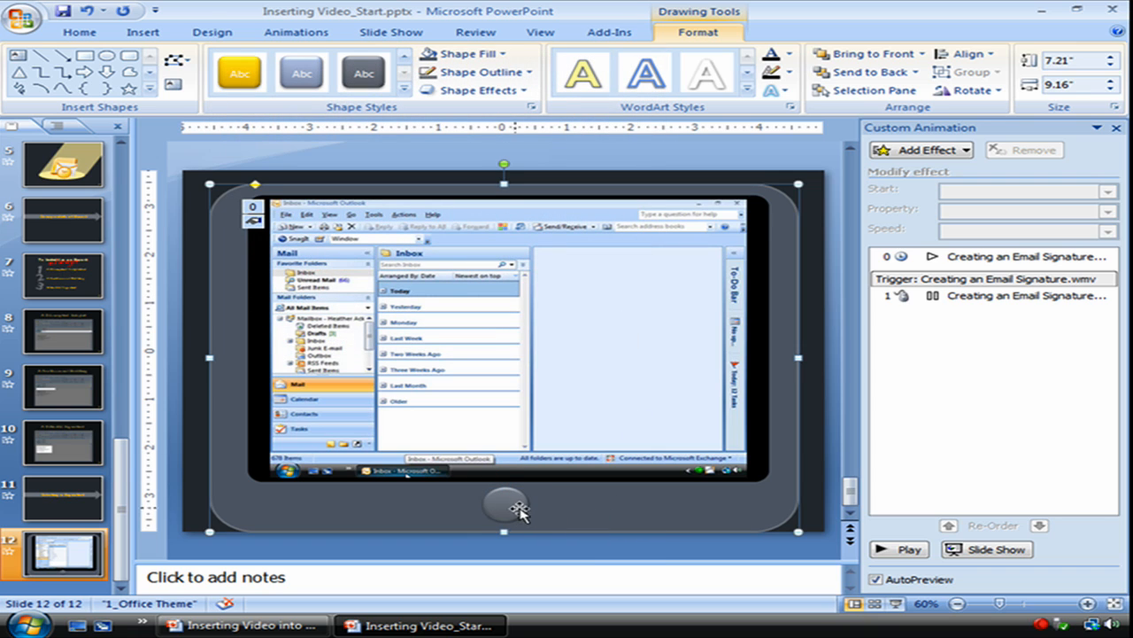
- Format the button's '=' symbol in Arial Black 44 with dark gray color
left_click(505, 504)
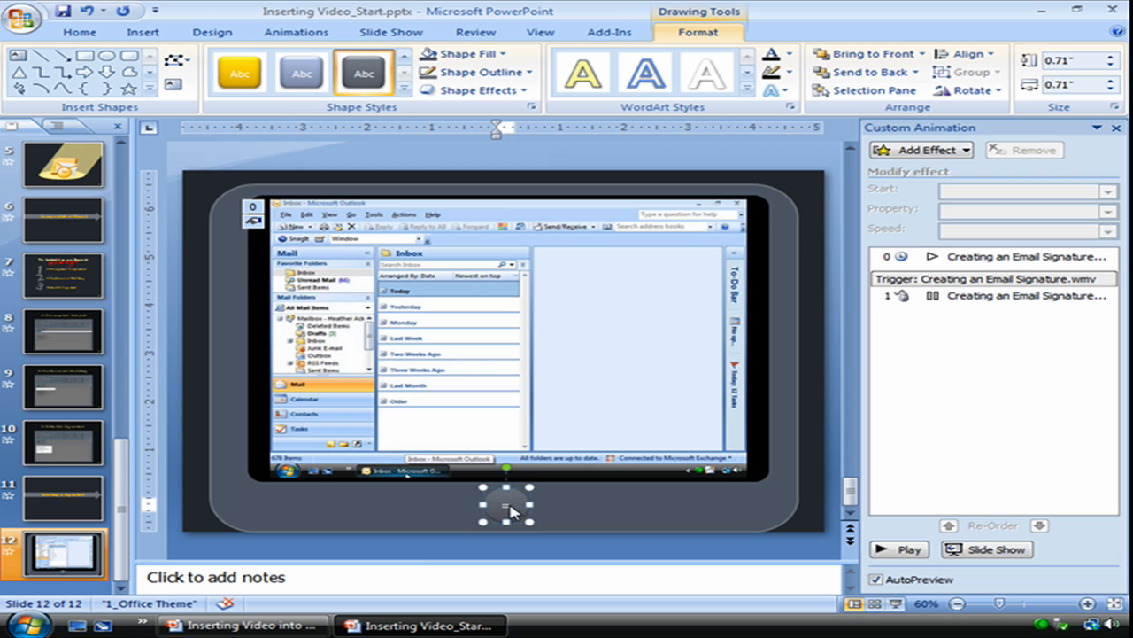
left_click(79, 32)
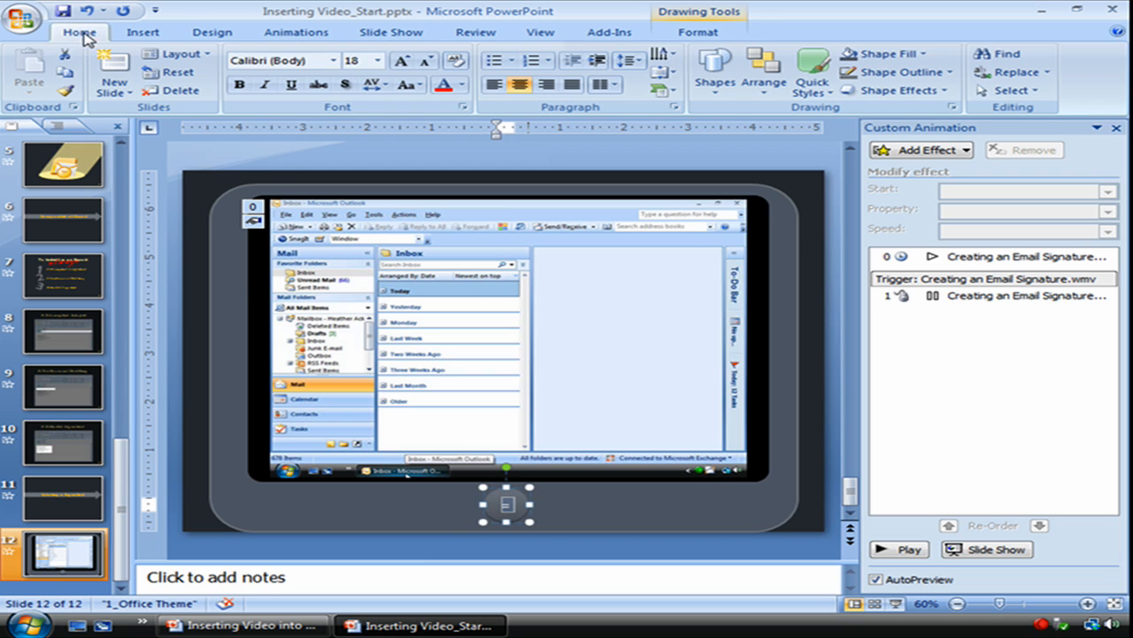
left_click(402, 60)
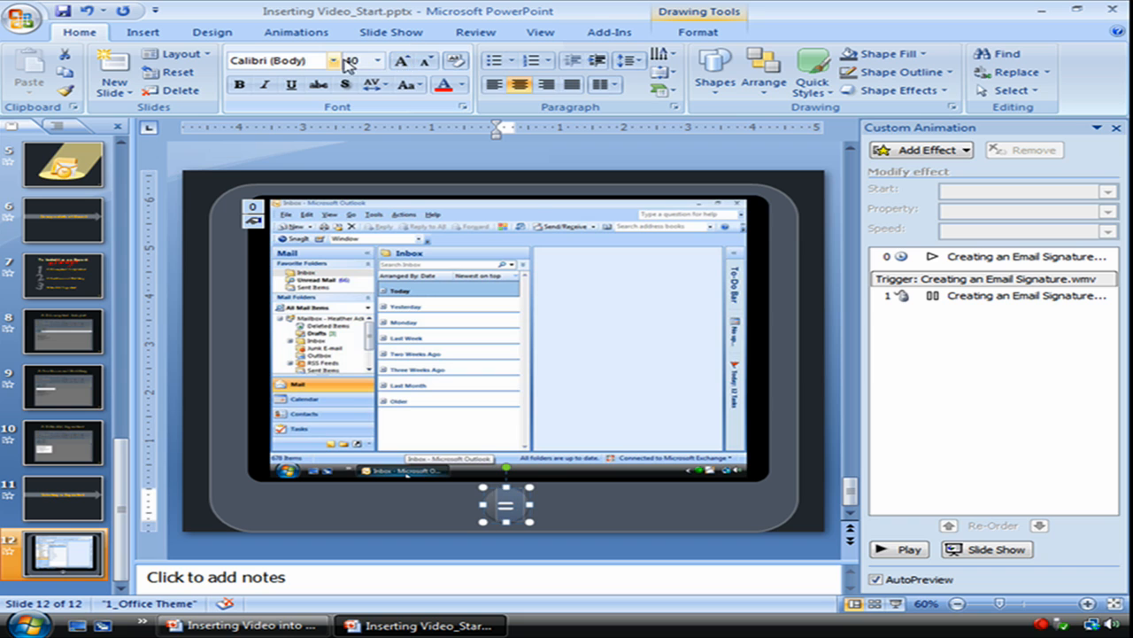
left_click(334, 60)
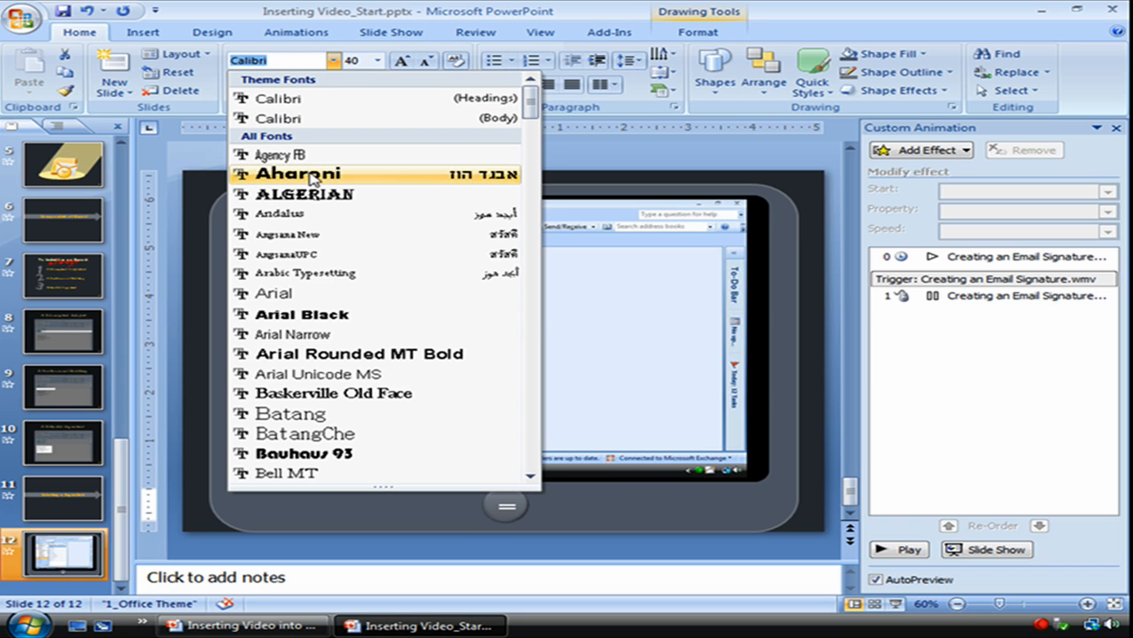
left_click(302, 315)
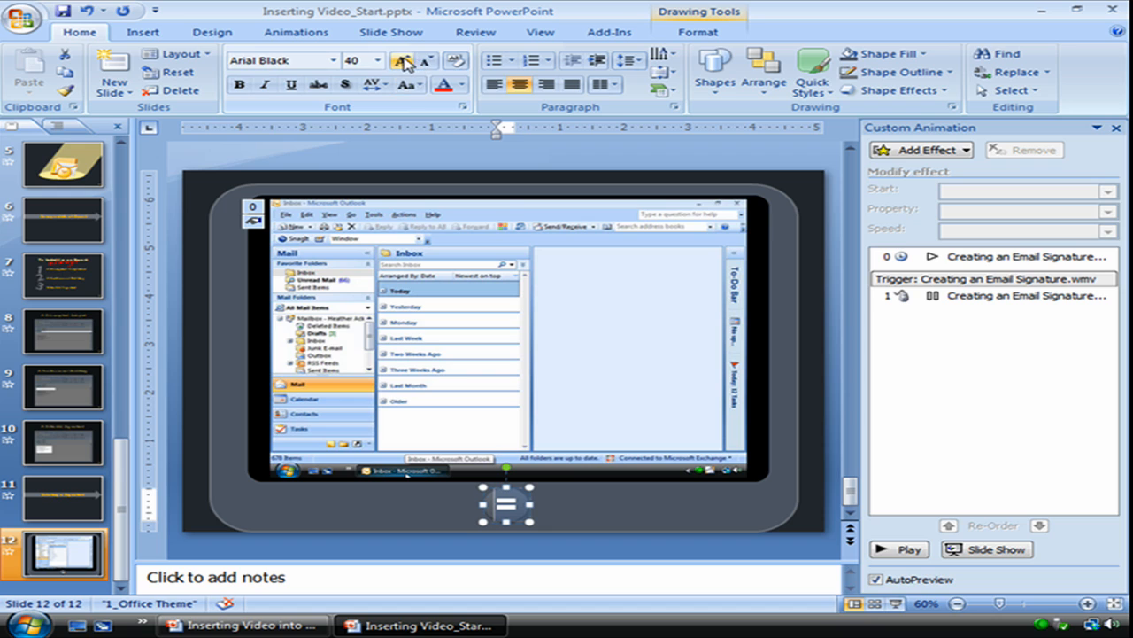
left_click(401, 60)
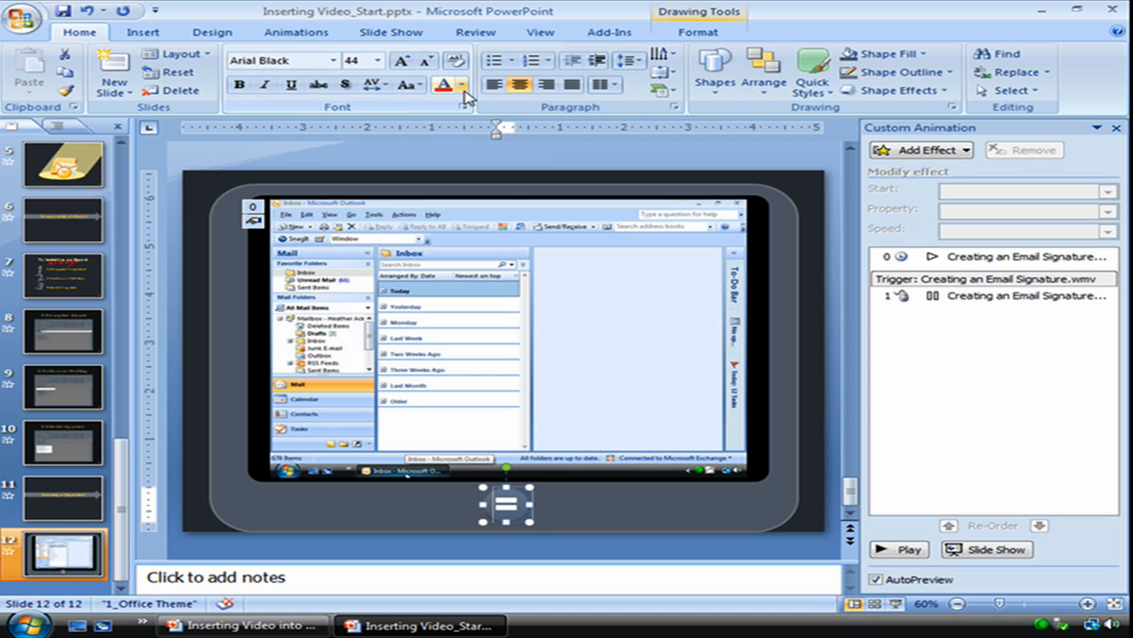
left_click(461, 85)
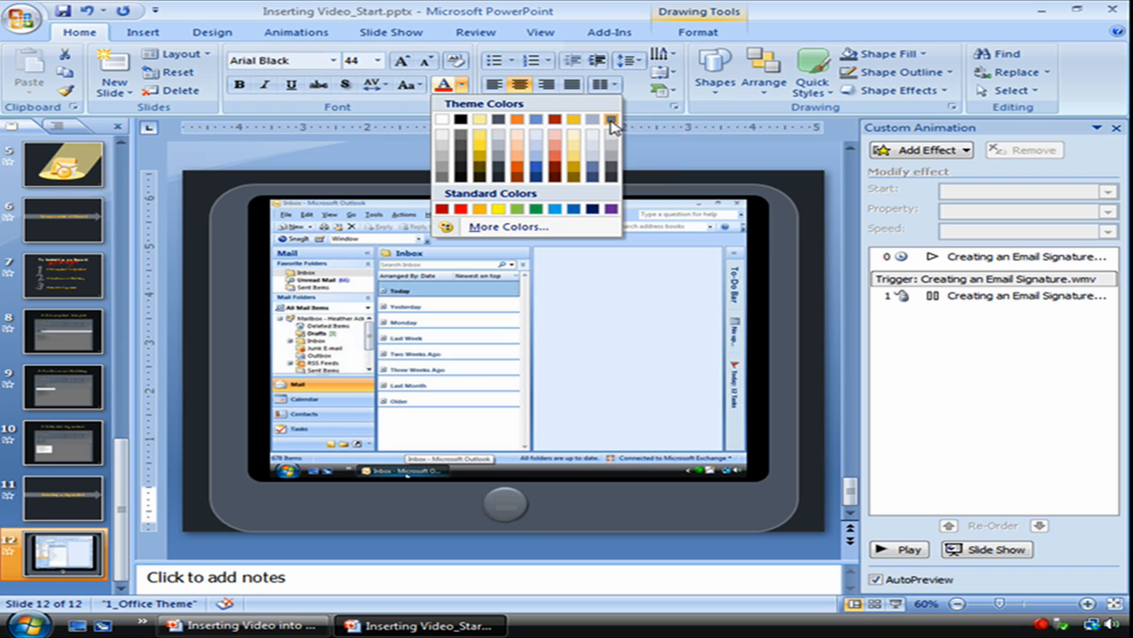
mouse_move(617, 191)
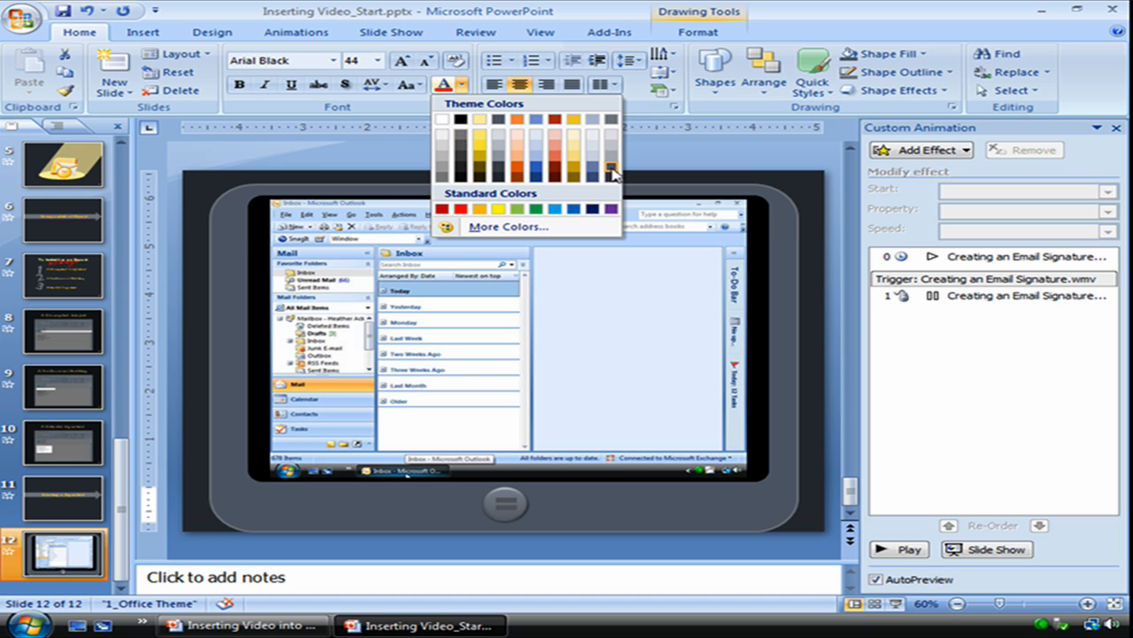
mouse_move(613, 170)
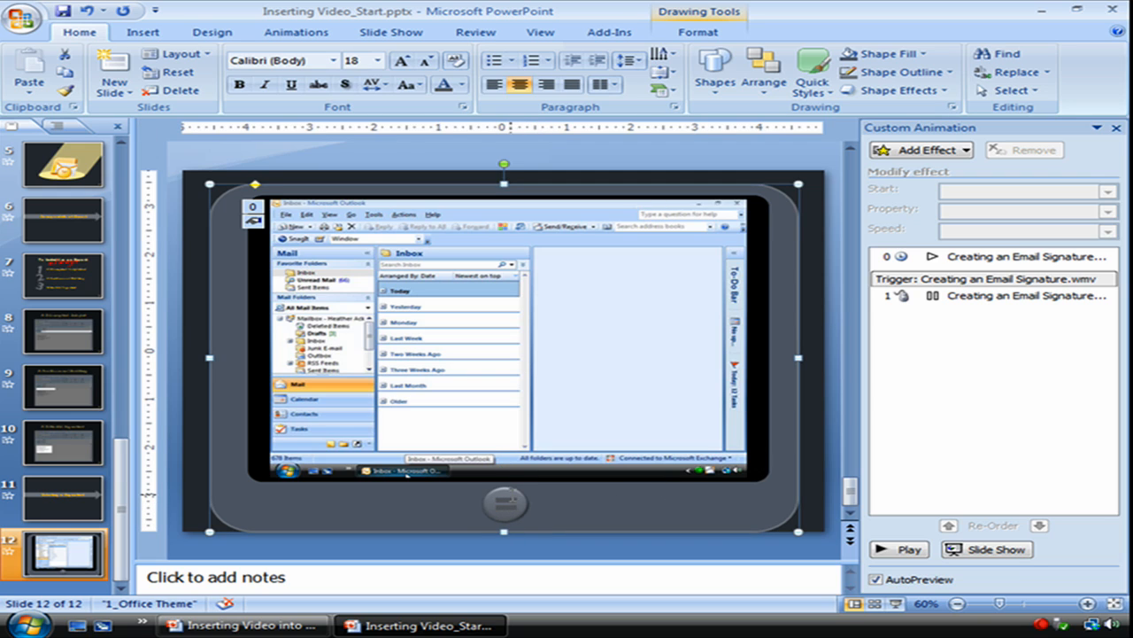
- Rotate the button text 90° and set its left margin to 0.05 inches
left_click(505, 505)
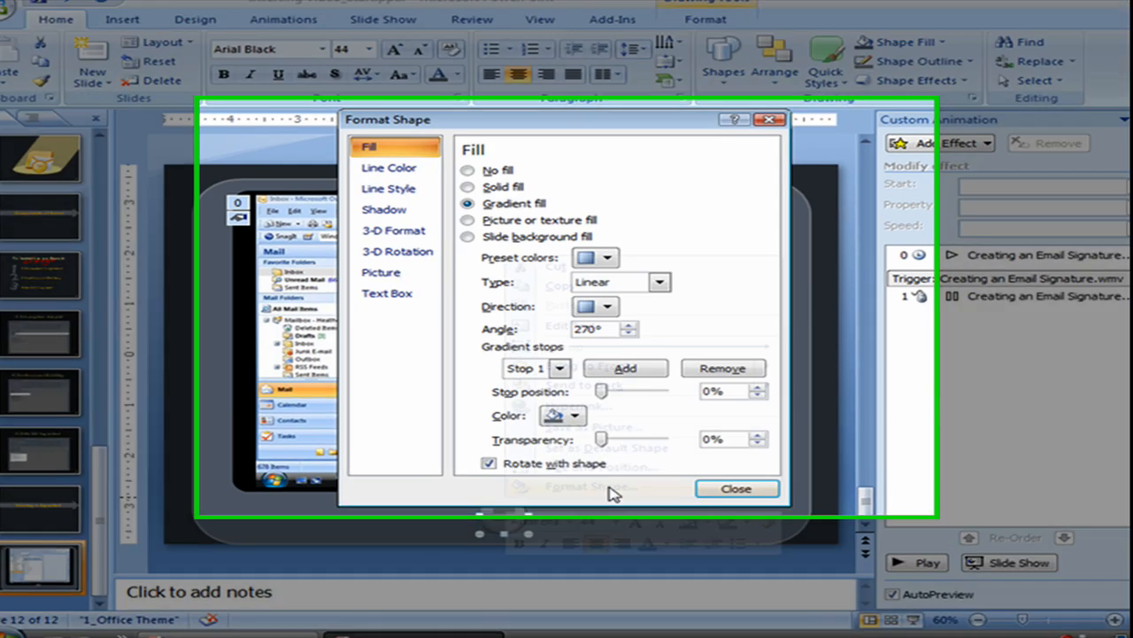
left_click(388, 293)
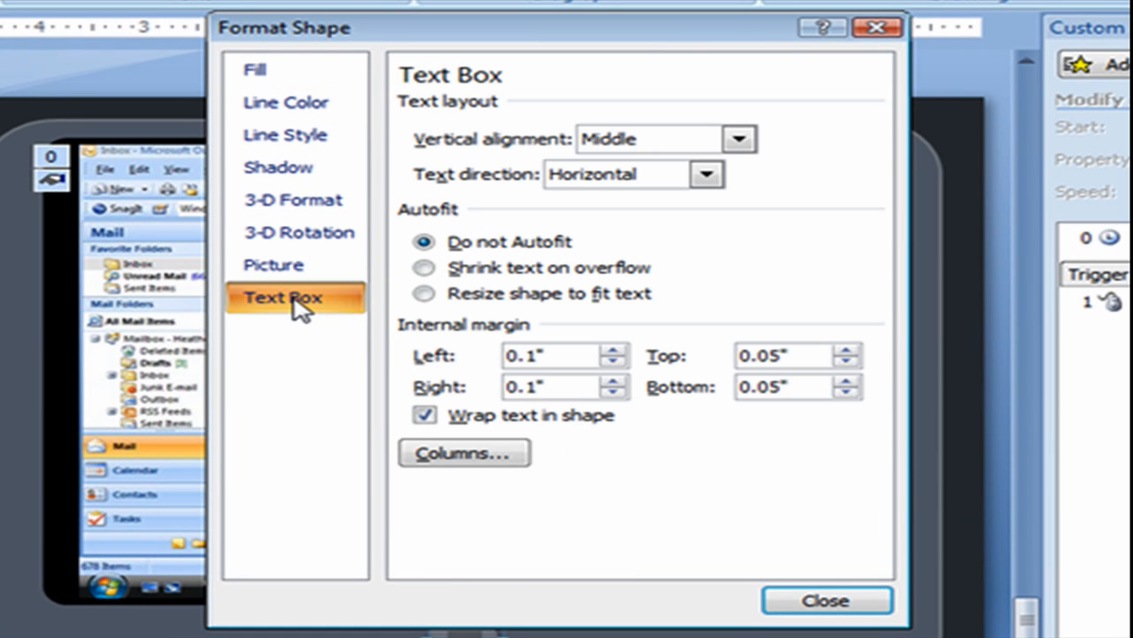
mouse_move(456, 182)
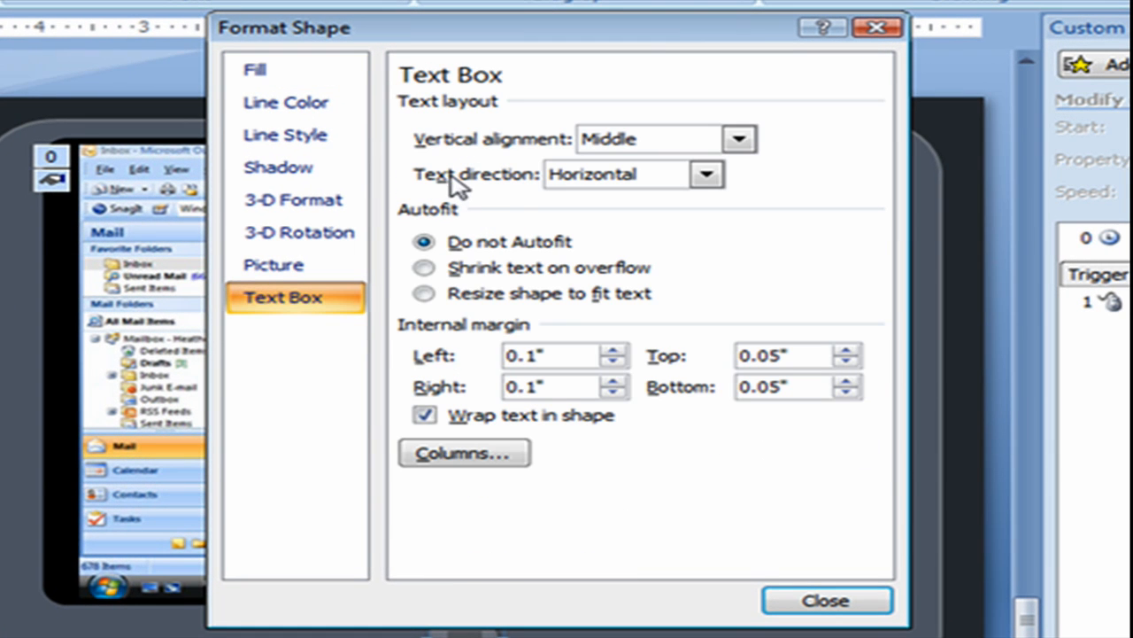
left_click(706, 173)
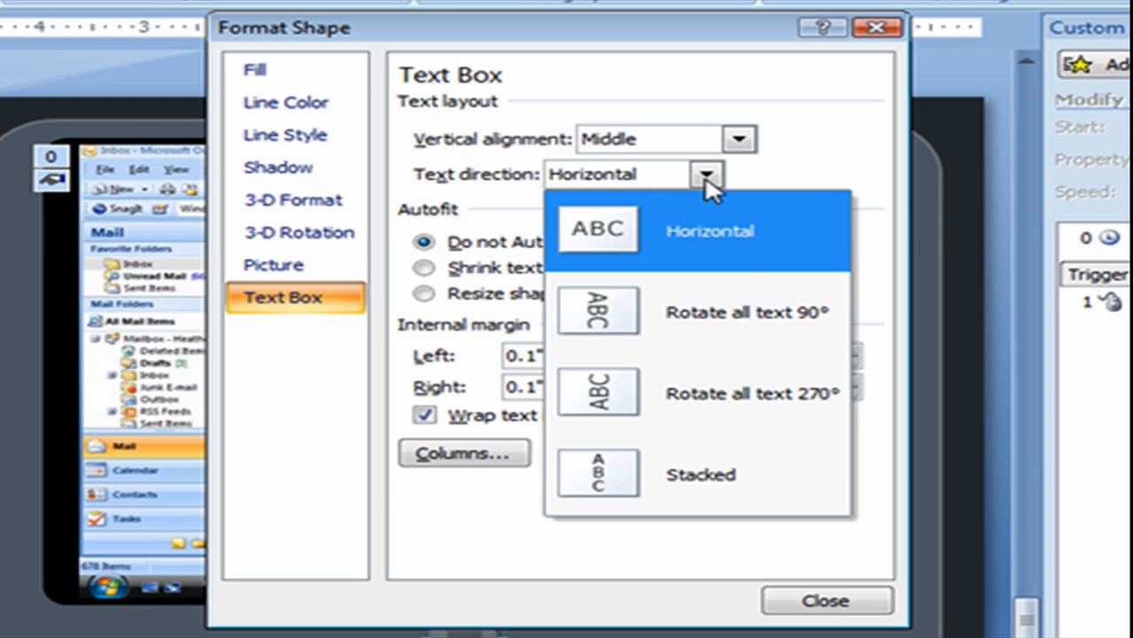
mouse_move(714, 323)
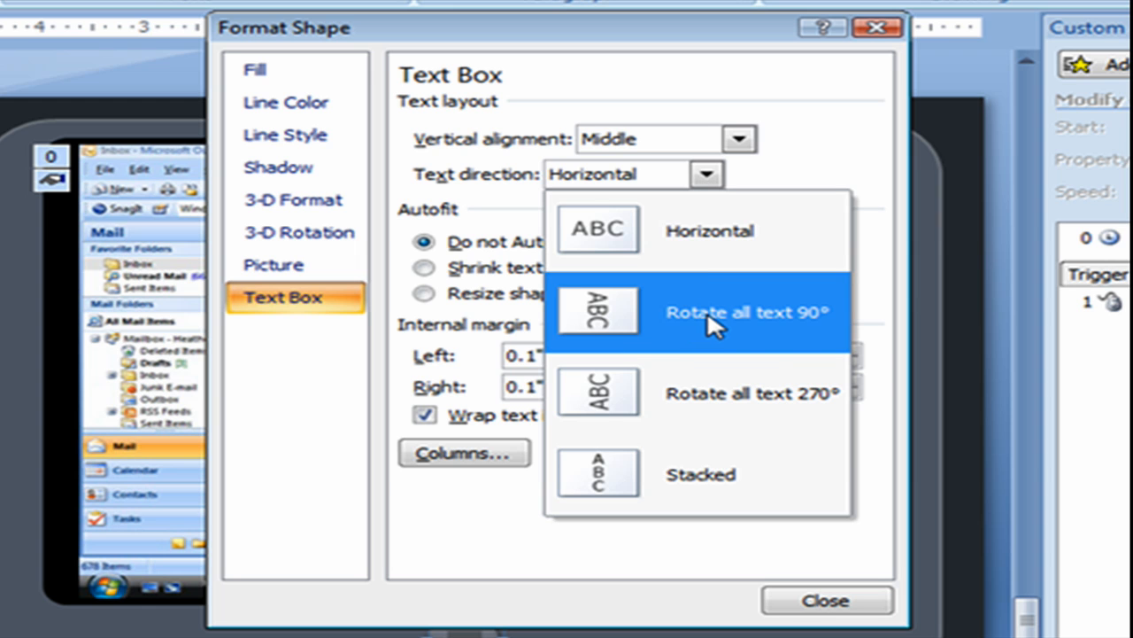
left_click(748, 312)
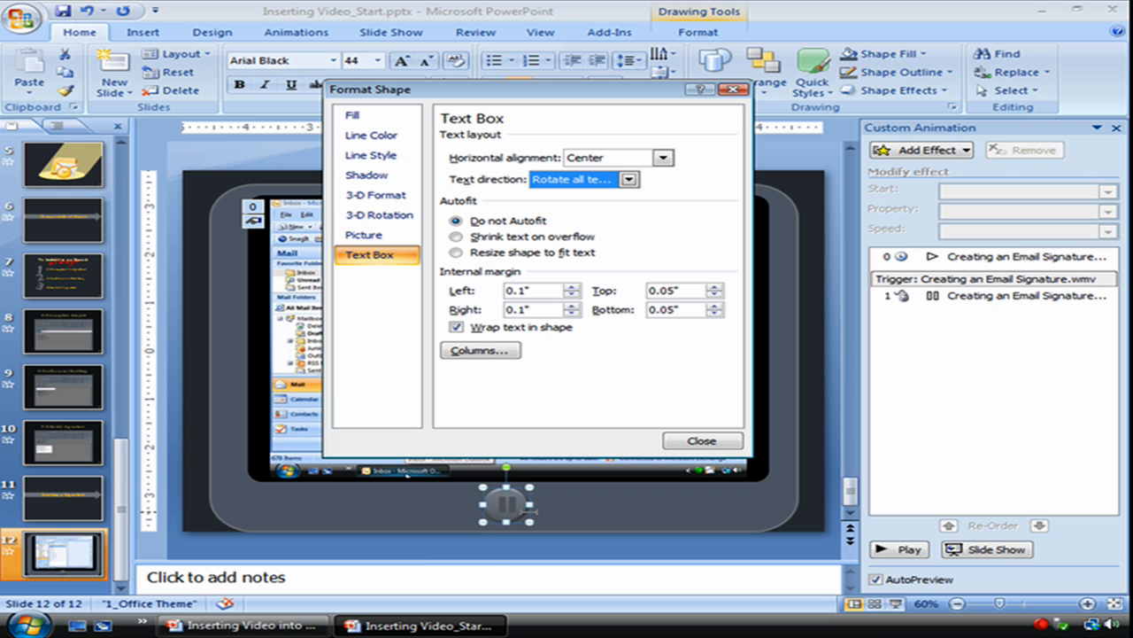
mouse_move(531, 514)
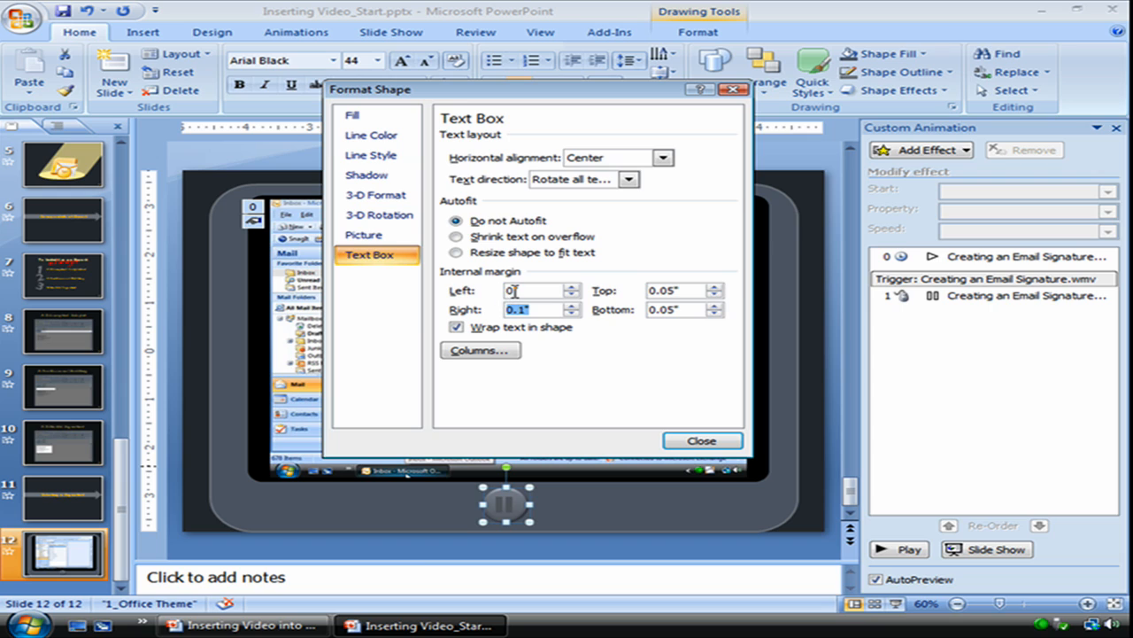
type("0.5")
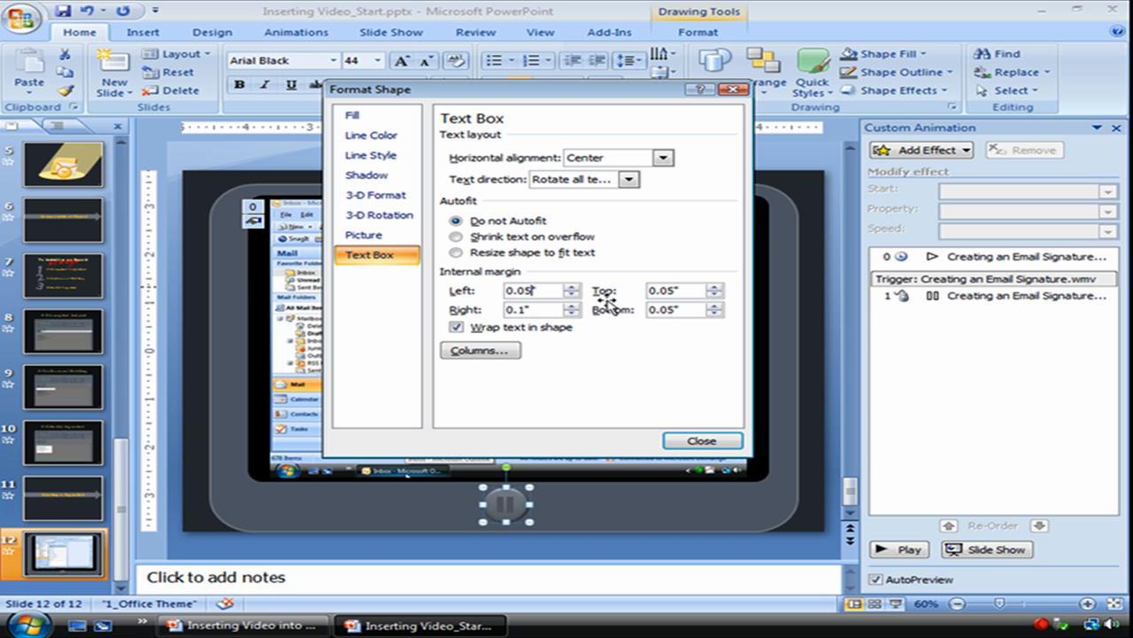
mouse_move(563, 432)
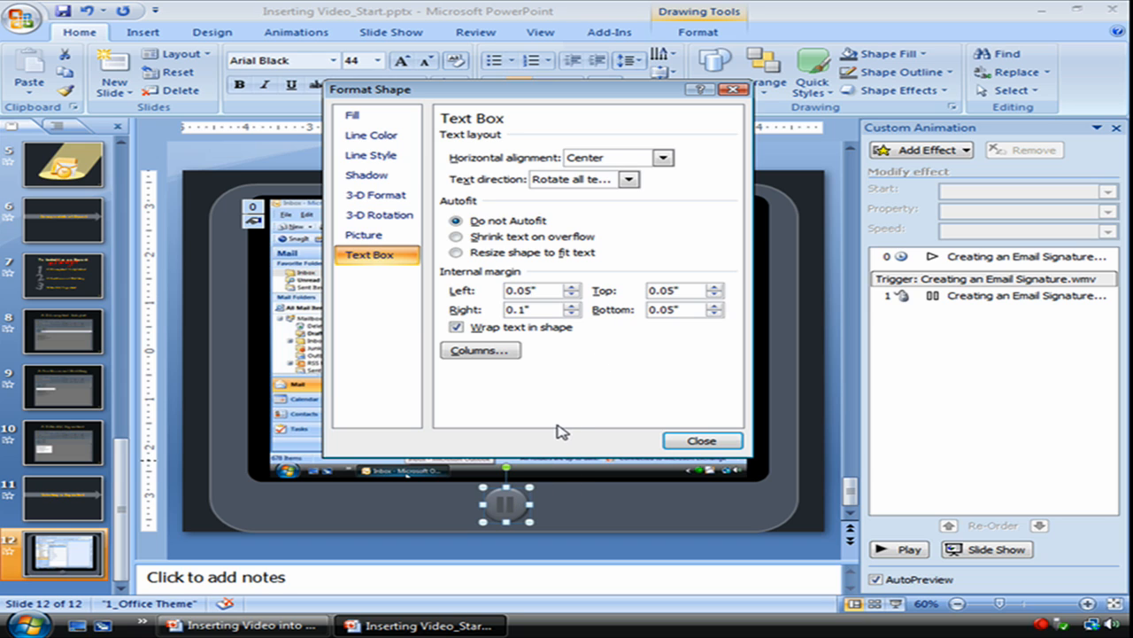
left_click(701, 440)
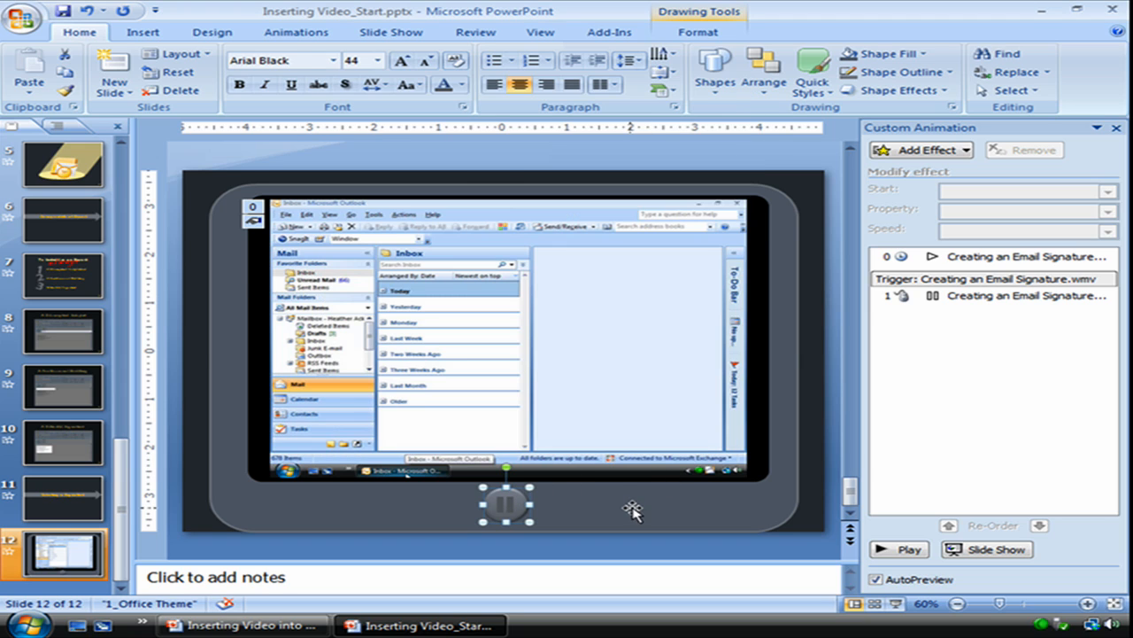
- Open the dropdown menu of the Pause effect under the video trigger
left_click(505, 354)
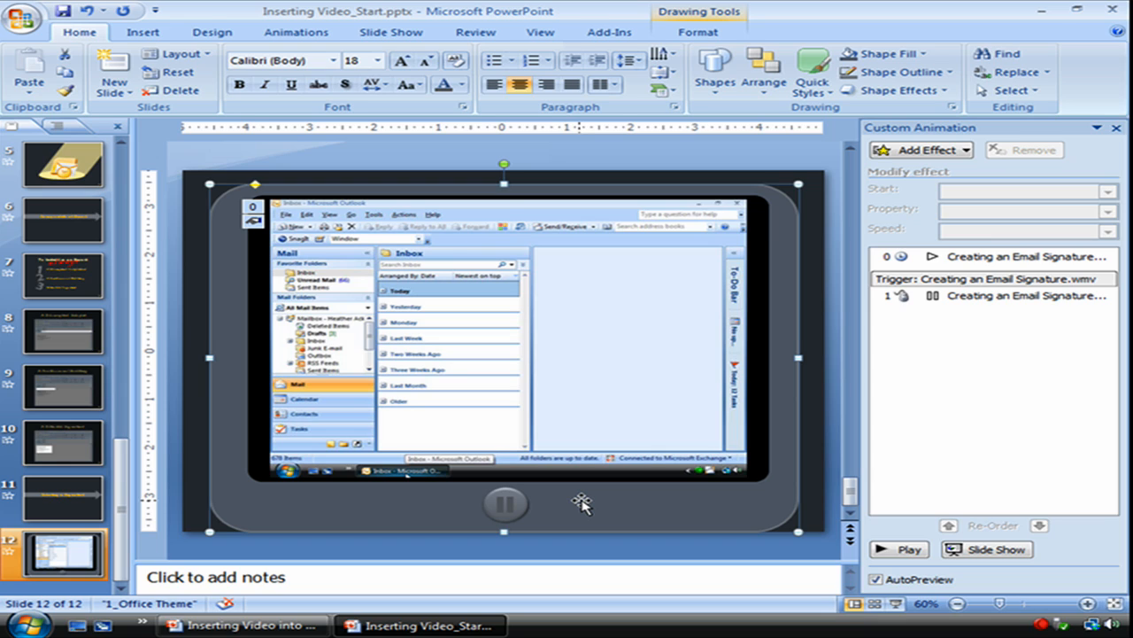
mouse_move(943, 119)
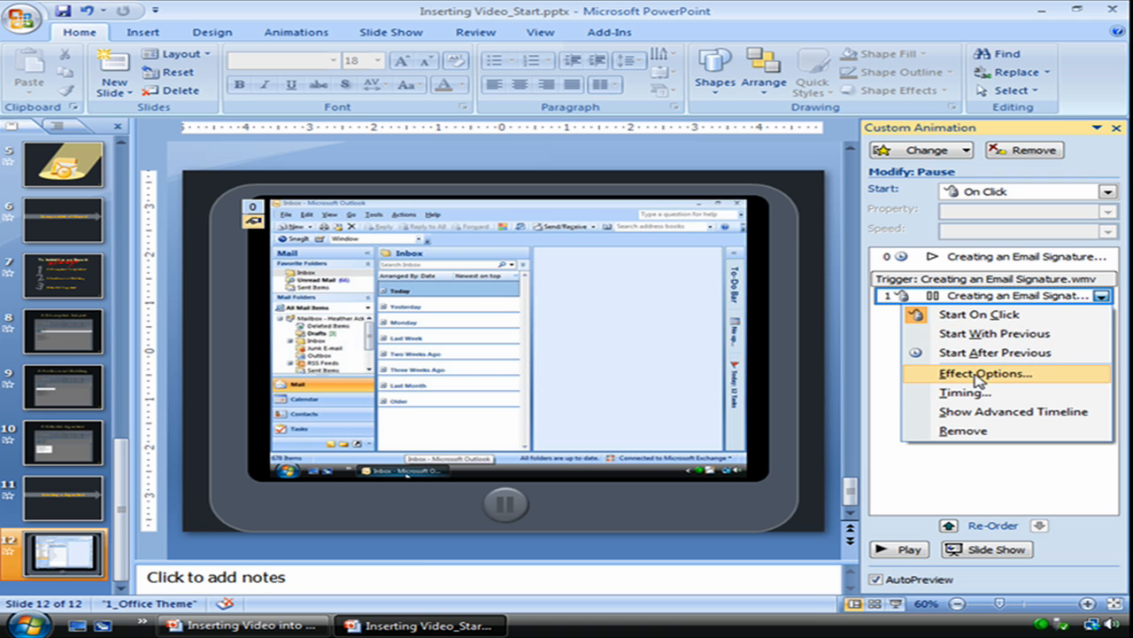
- Set the Pause effect to start on click of Oval 4 in Timing triggers
left_click(972, 373)
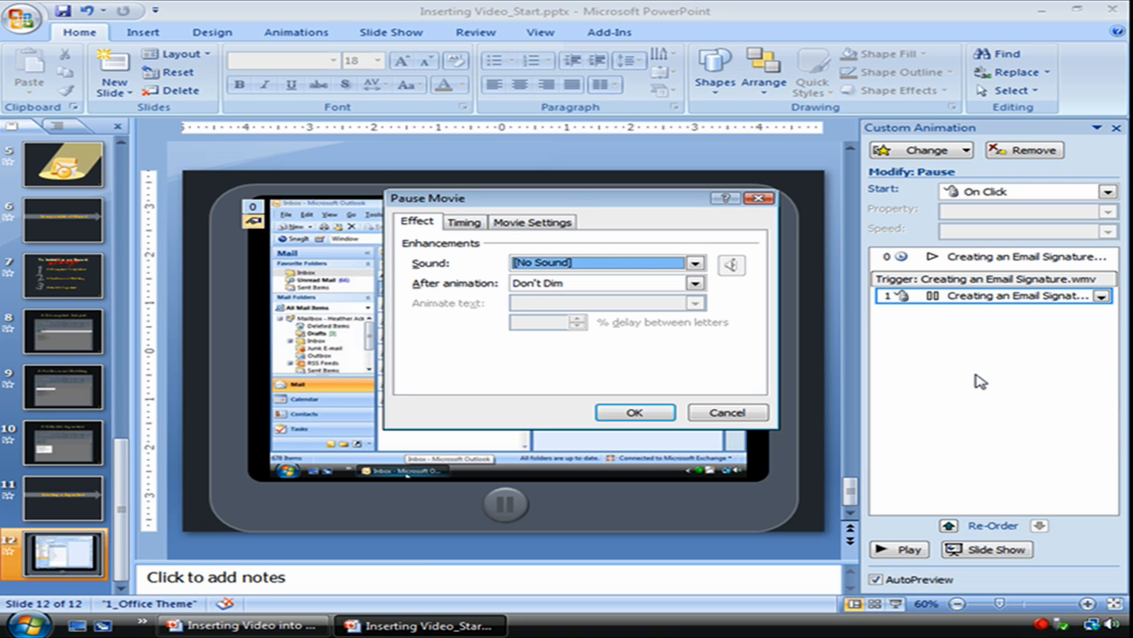
left_click(464, 221)
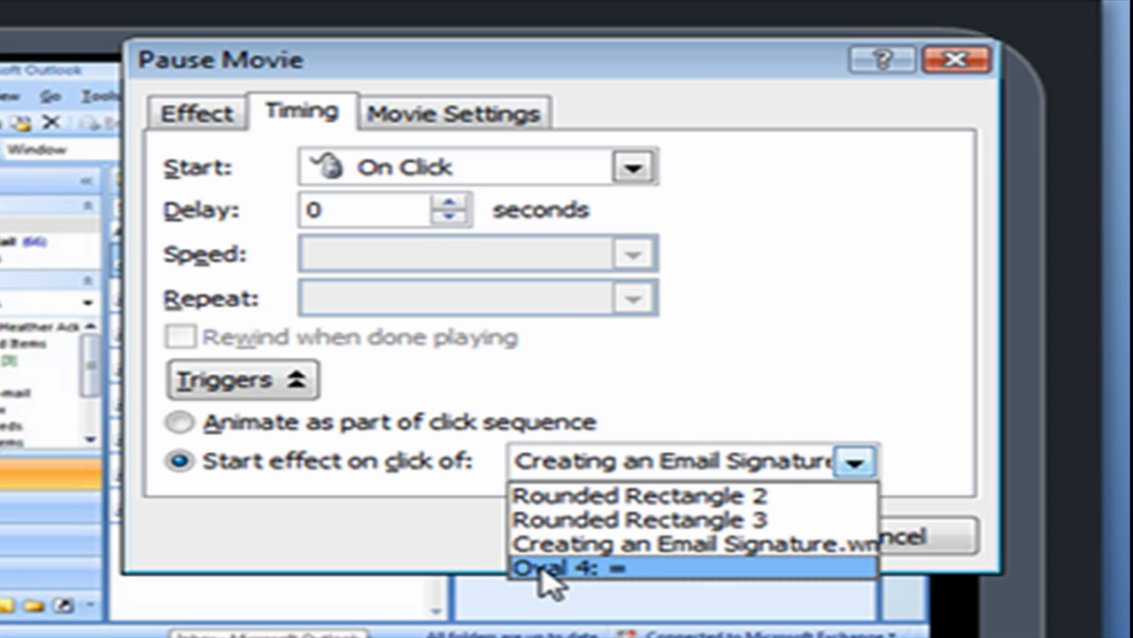
mouse_move(633, 584)
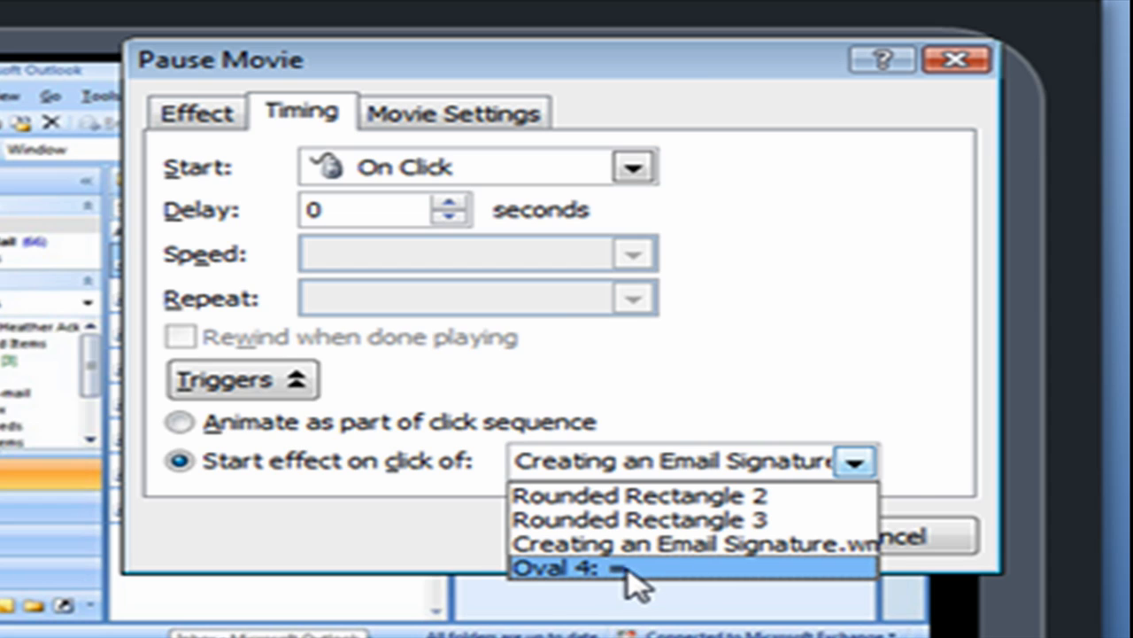
left_click(584, 567)
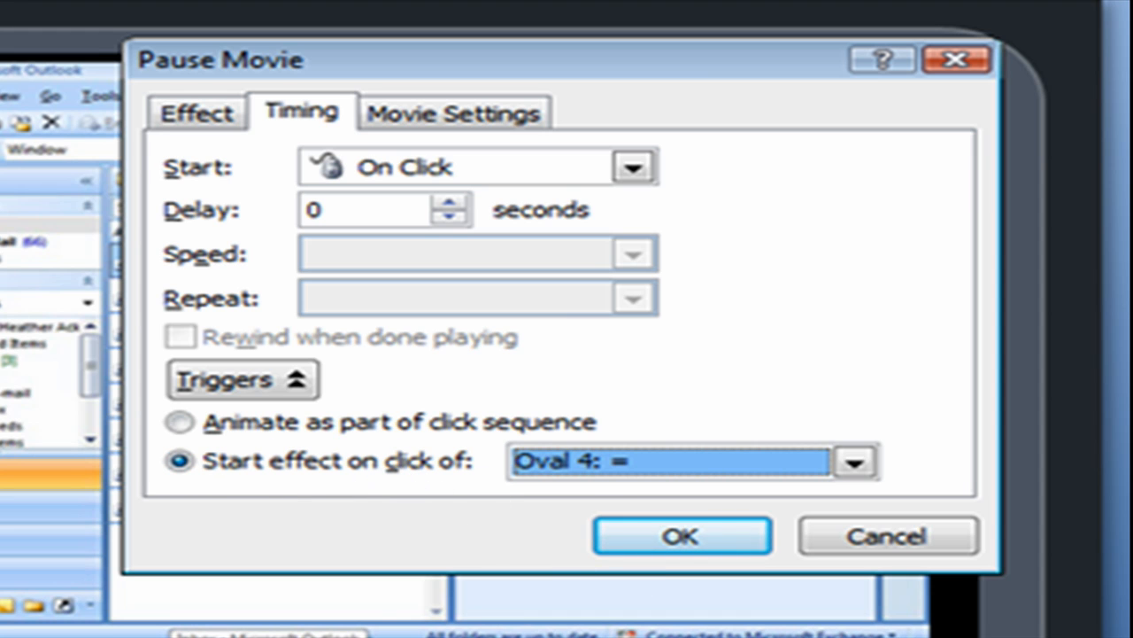
left_click(681, 536)
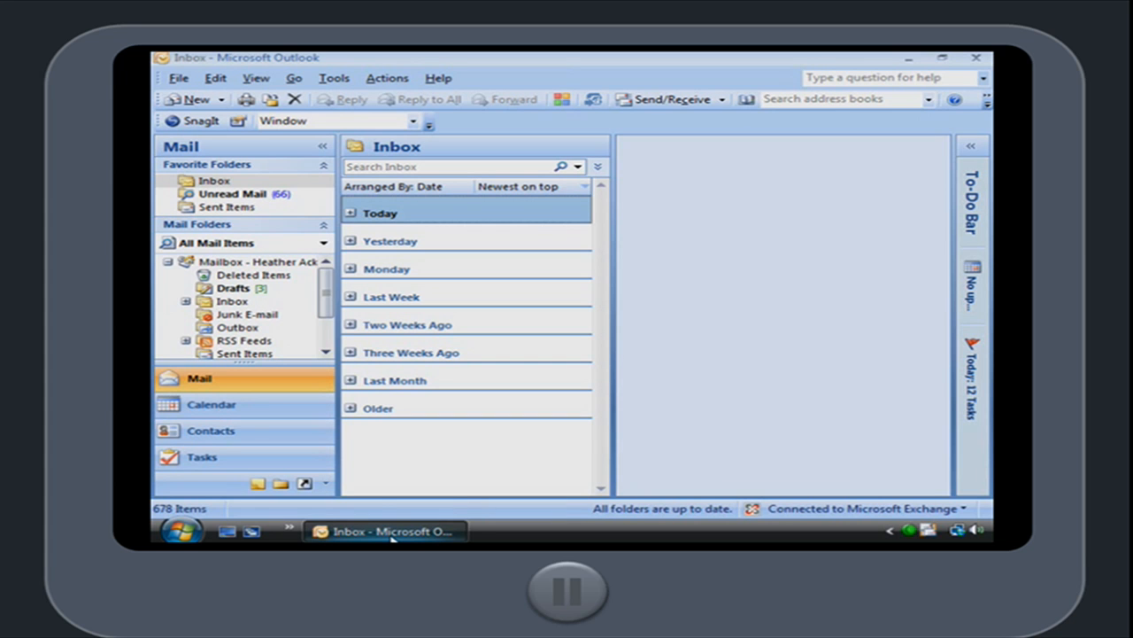
mouse_move(669, 491)
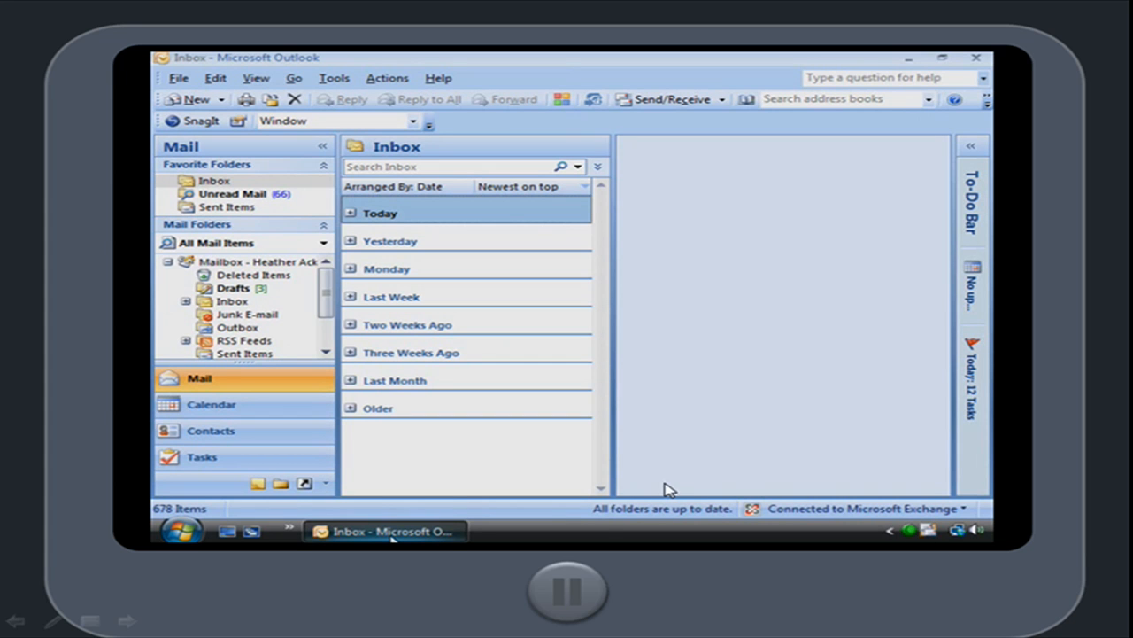
mouse_move(571, 591)
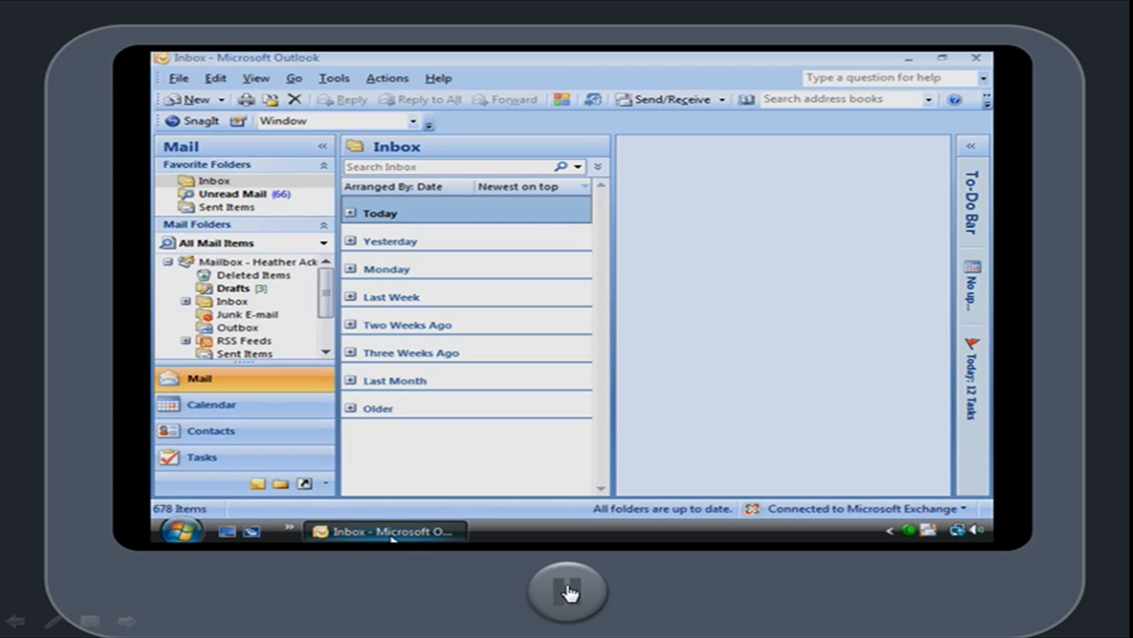
mouse_move(334, 78)
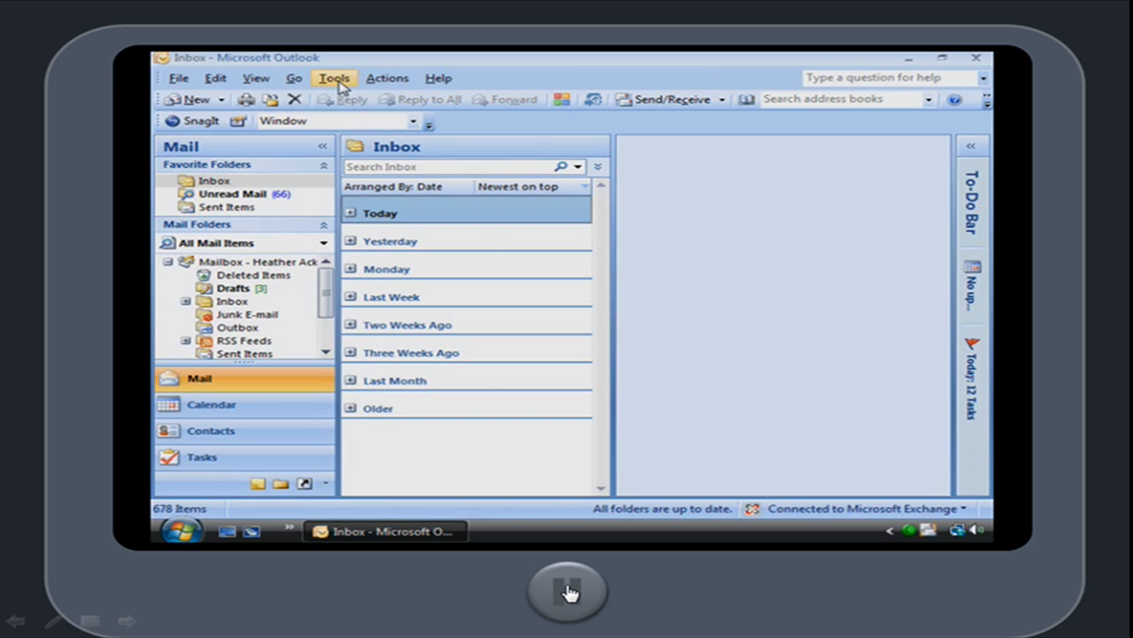
- During the slide show, click the gray pause button beneath the playing video
left_click(334, 78)
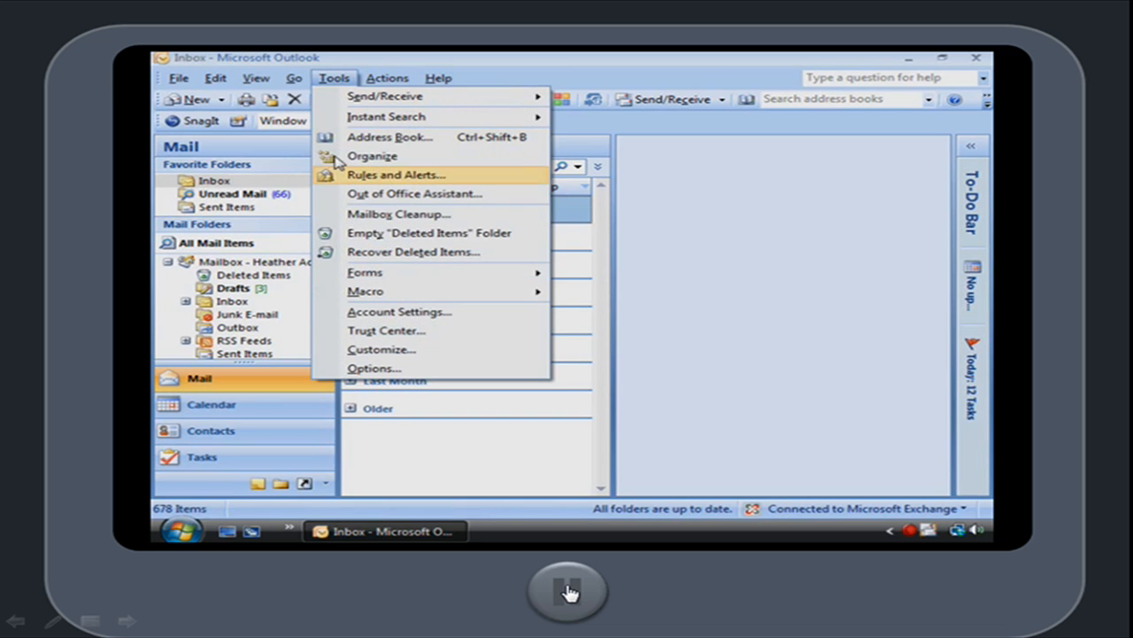
mouse_move(396, 367)
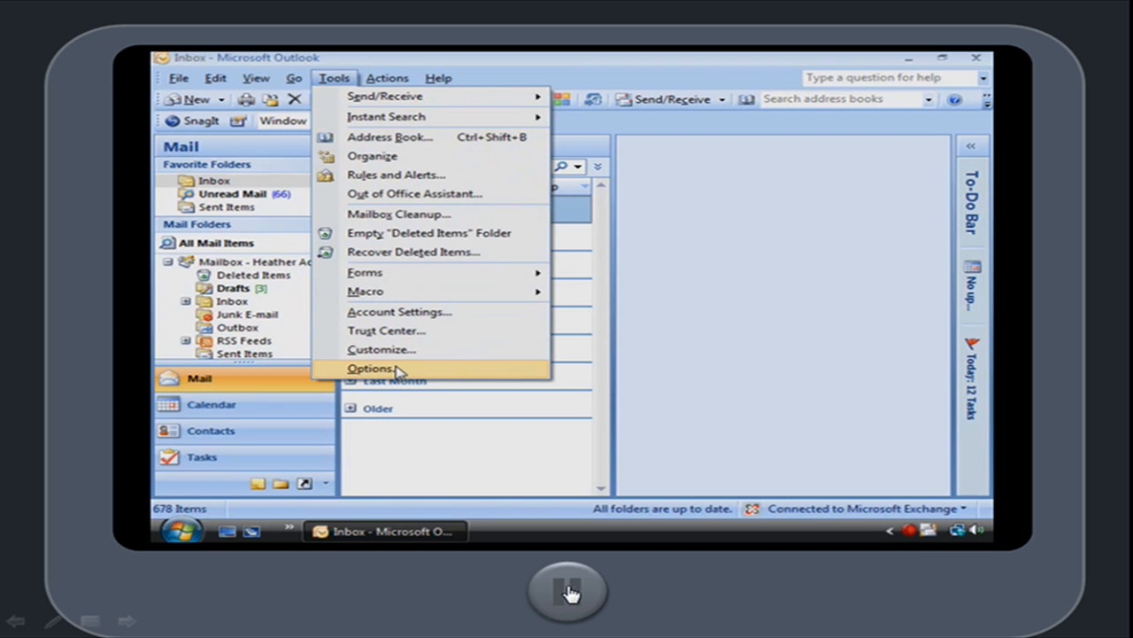
left_click(371, 368)
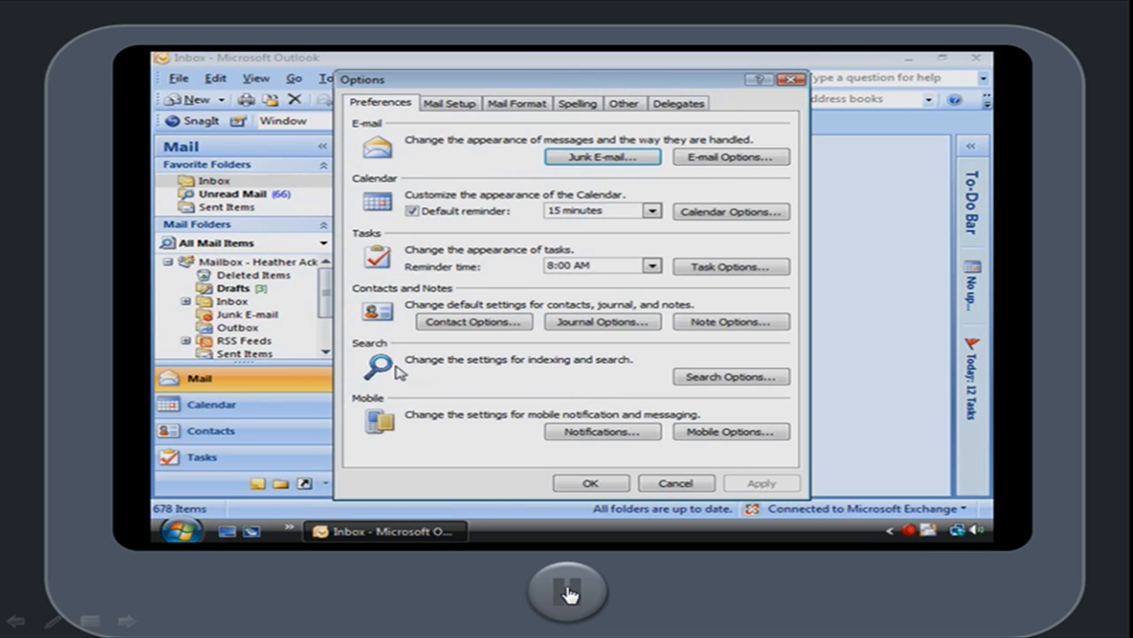